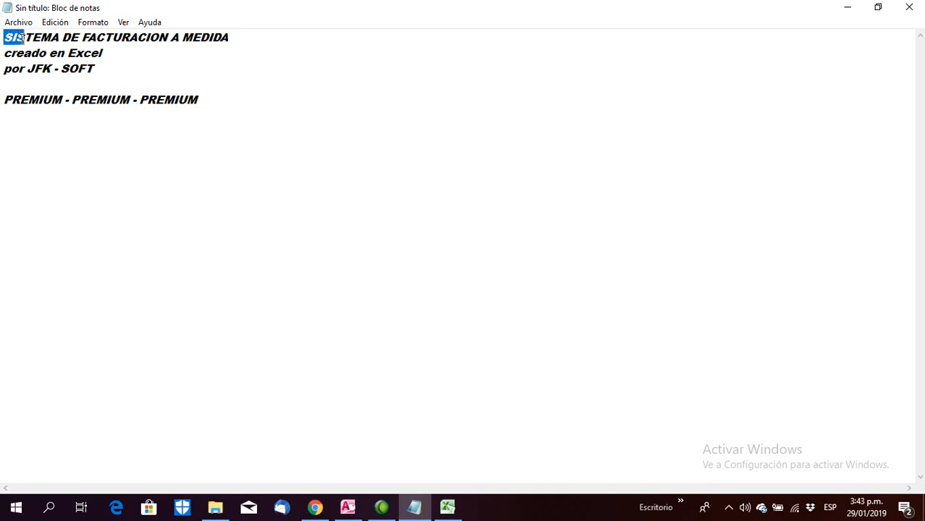
- Open facturaESC.xlsm from Excel's recent workbooks to show the invoicing start form
left_click_drag(22, 37, 83, 53)
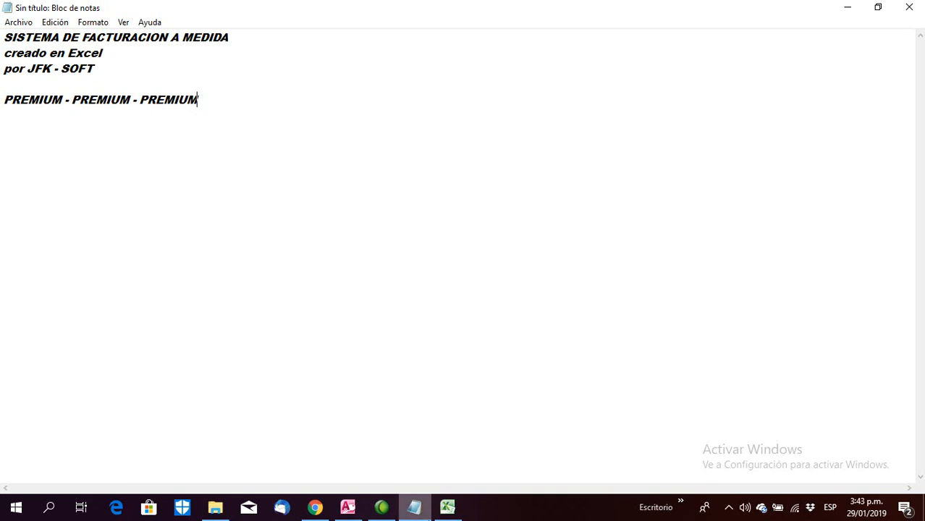
left_click(448, 507)
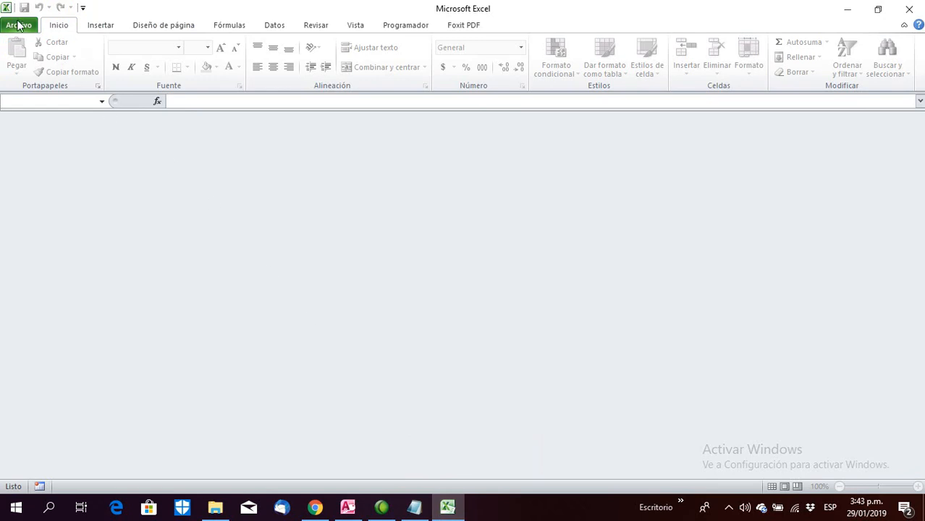
left_click(18, 25)
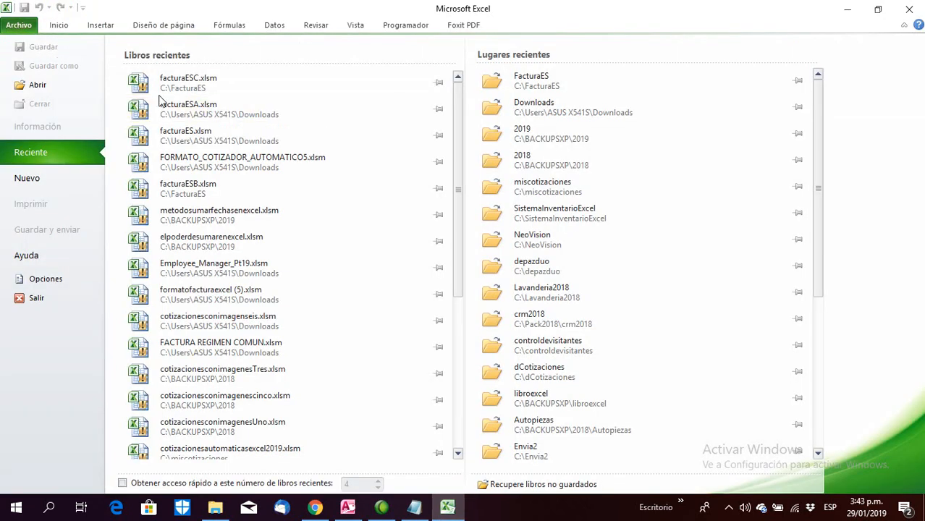
left_click(188, 82)
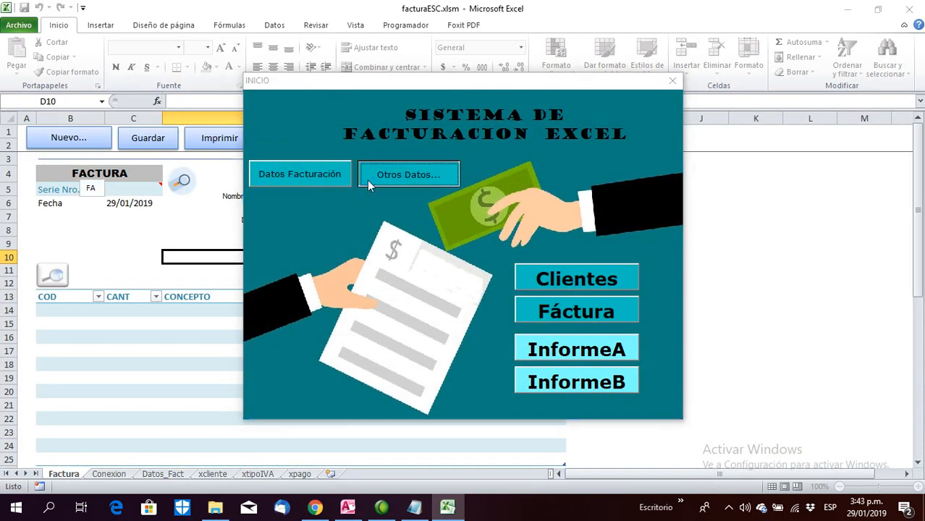
- Add concept 'Estructura' with PVP 150 and VAT type 10 under Otros Datos > Conceptos
left_click(408, 174)
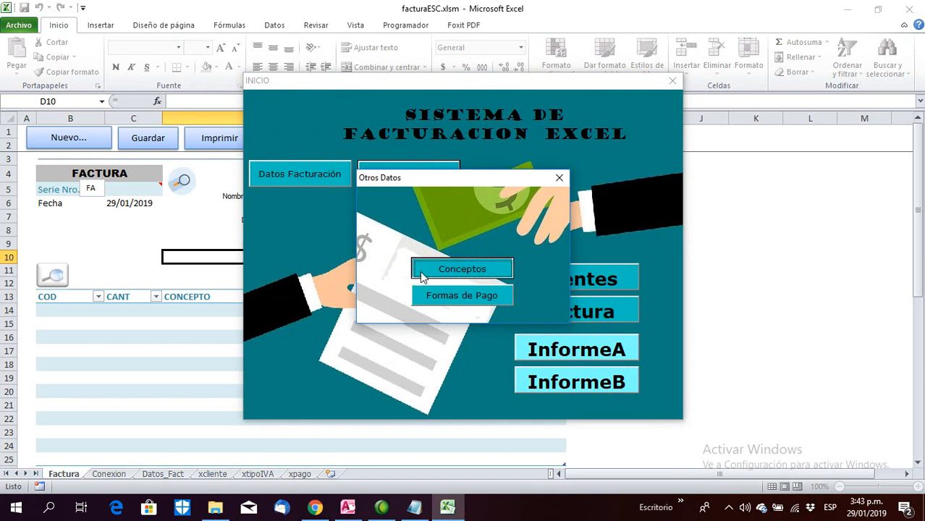
left_click(462, 269)
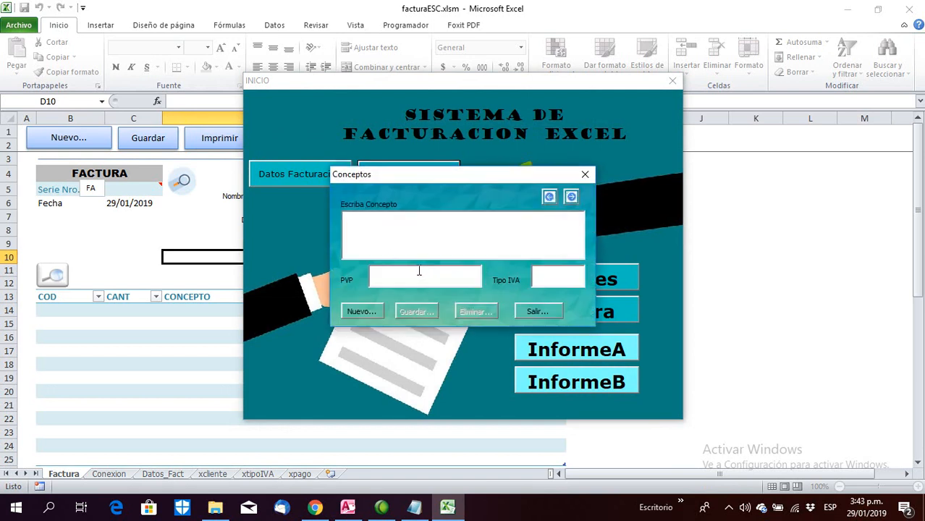
type("eSTR")
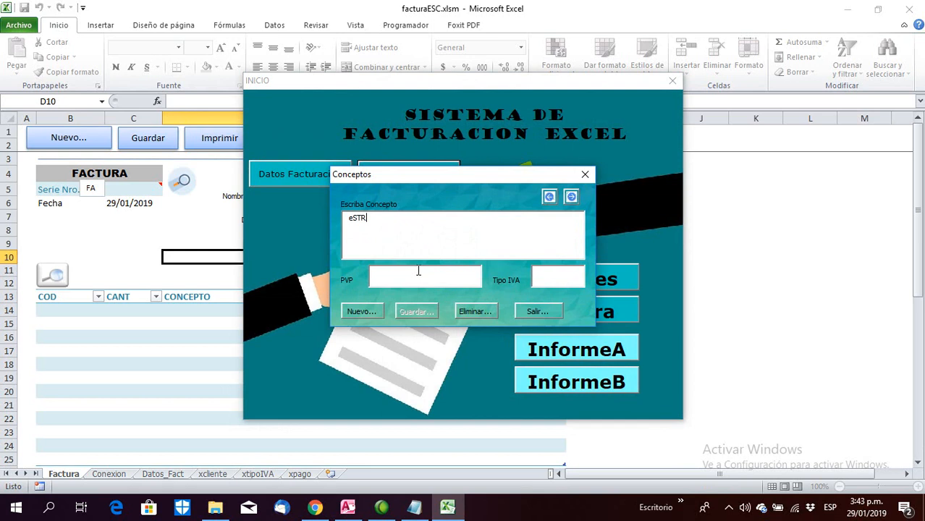
type("UCTUR")
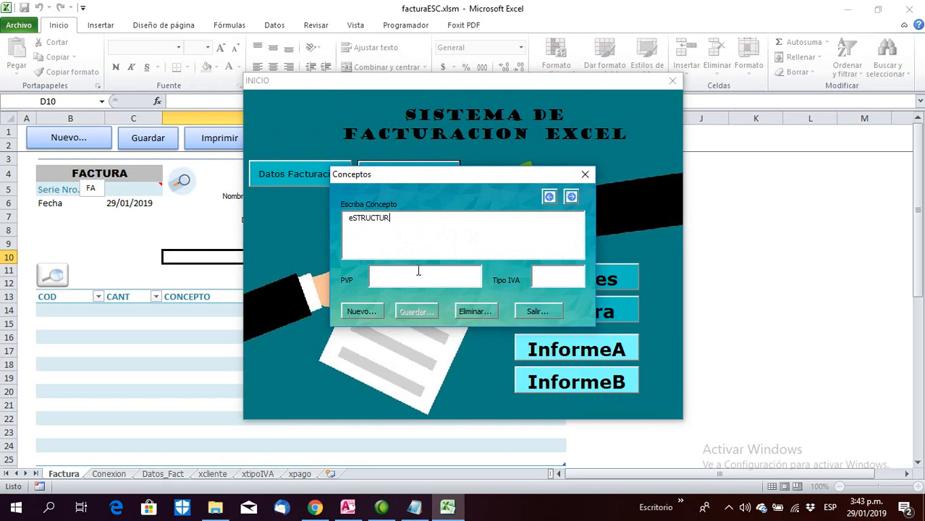
type("A")
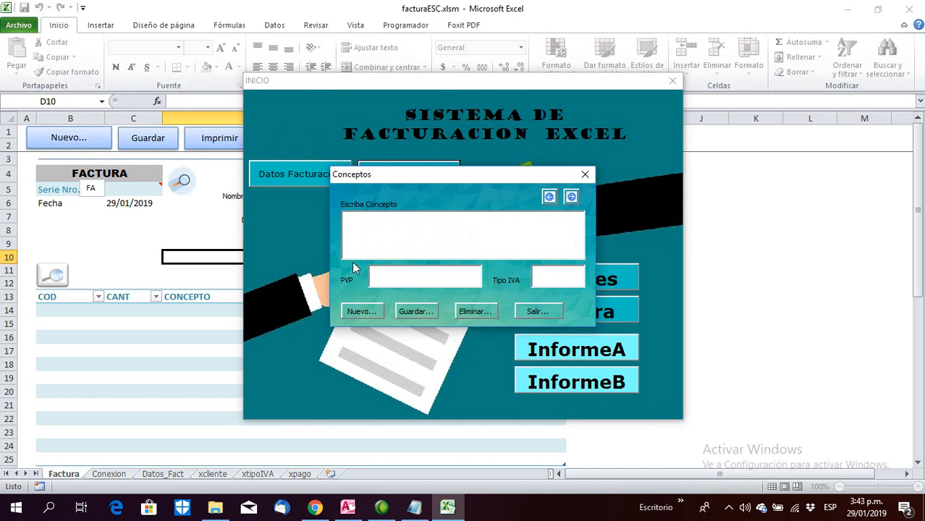
type("e")
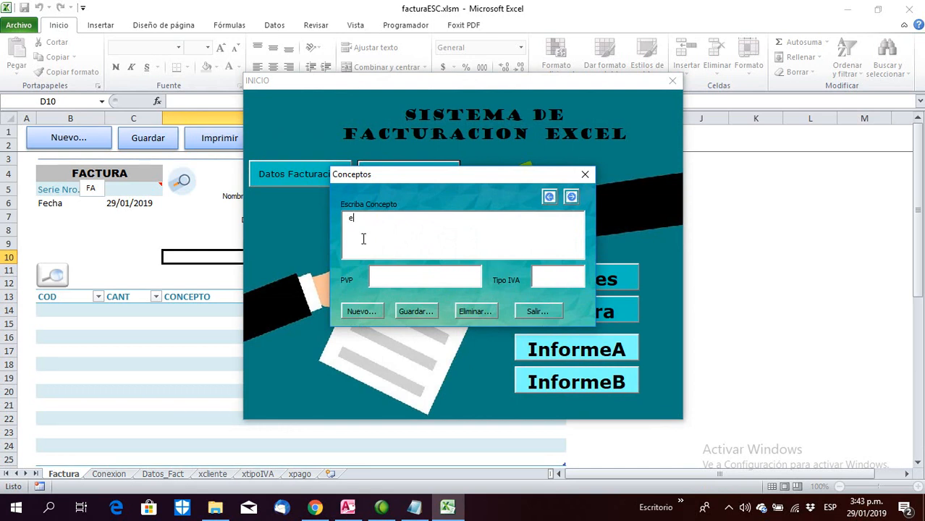
key("backspace")
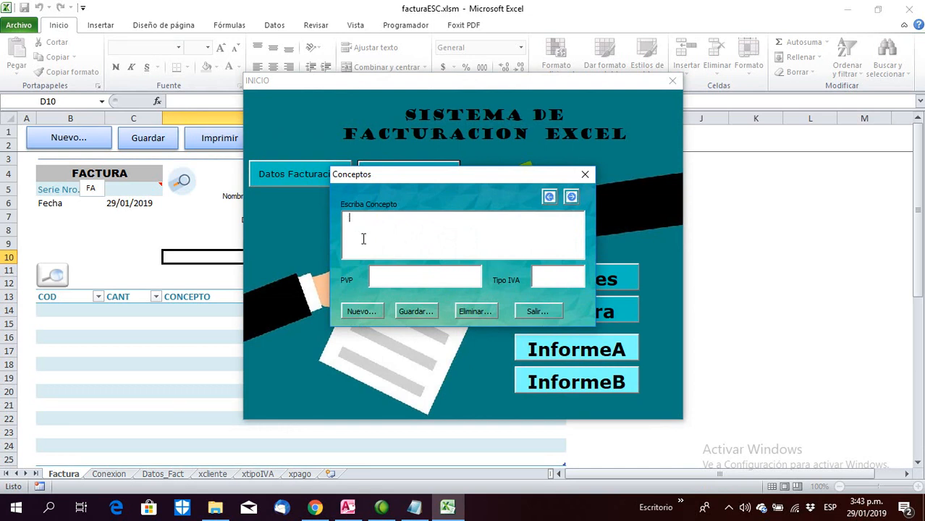
type("Estr")
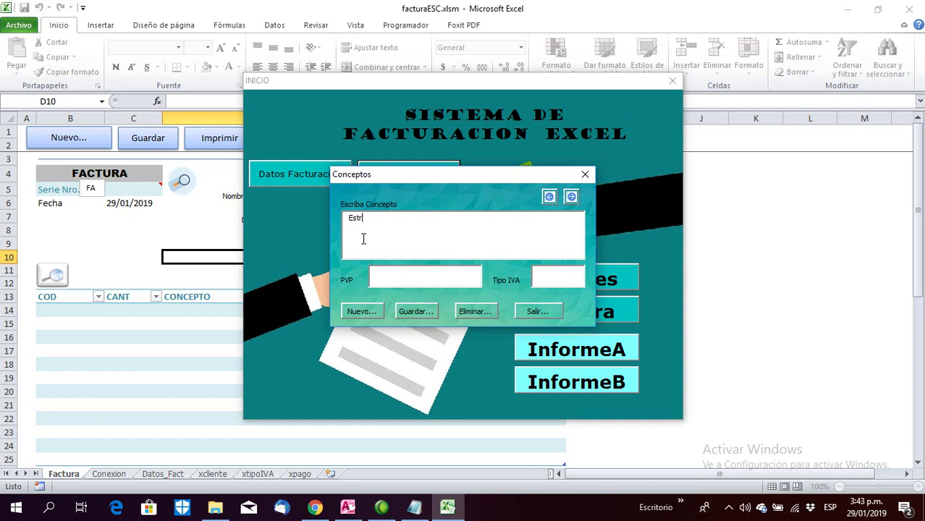
type("uctura")
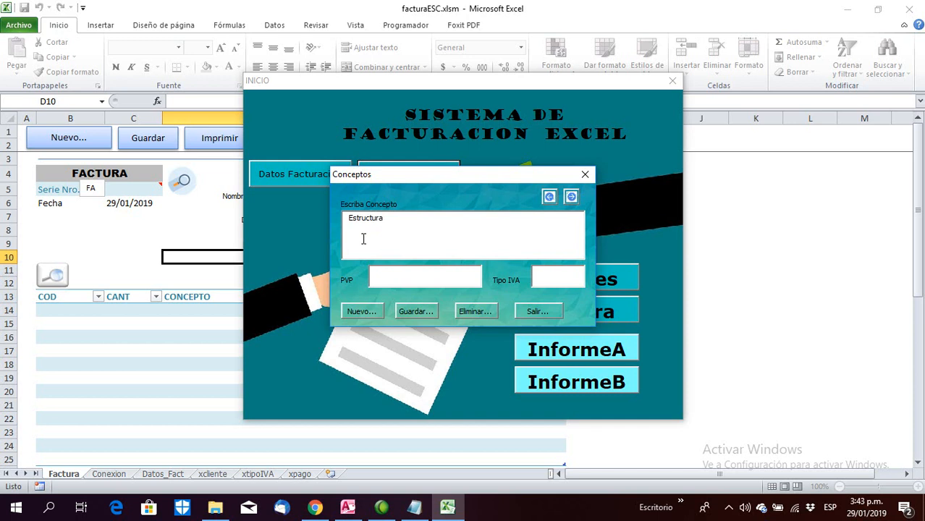
type("150")
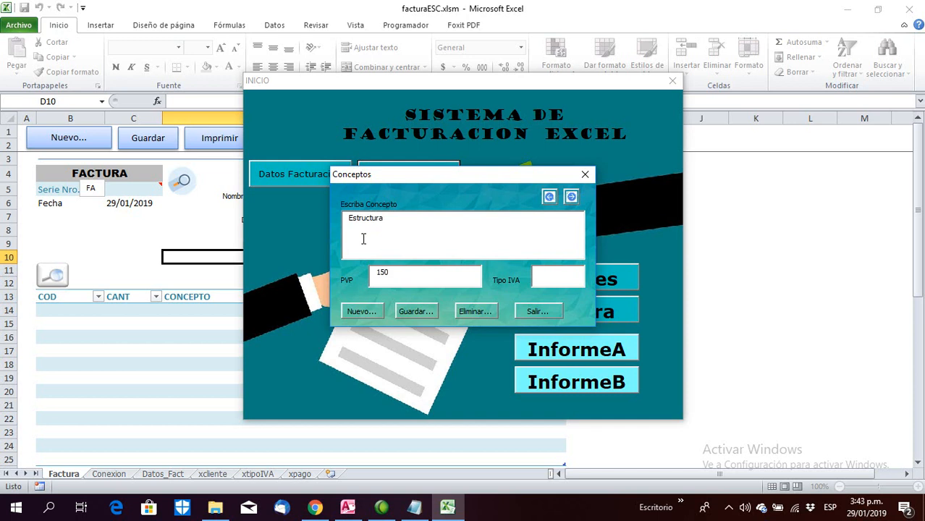
type("10")
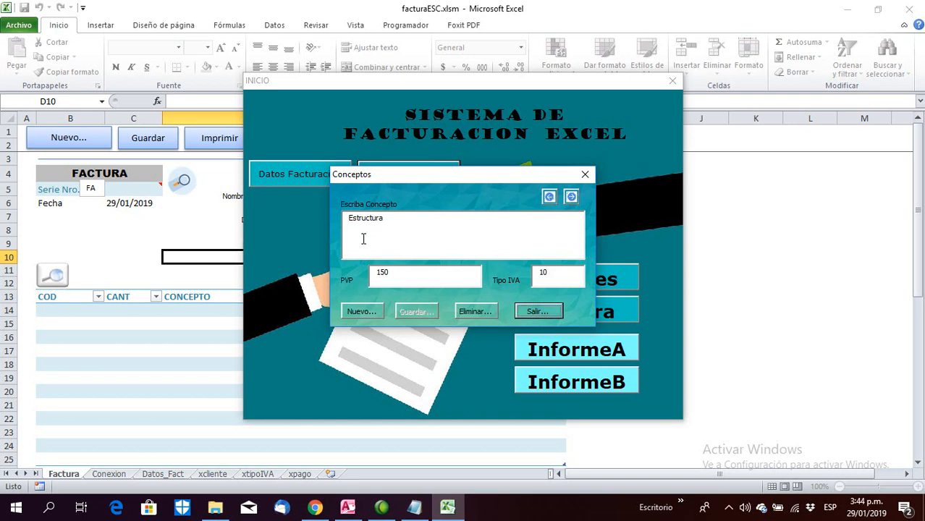
left_click(538, 311)
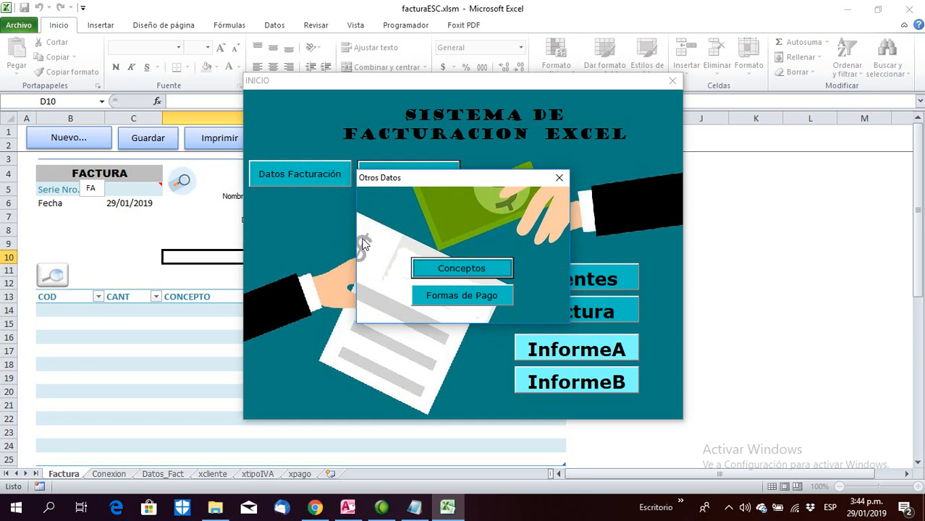
mouse_move(559, 177)
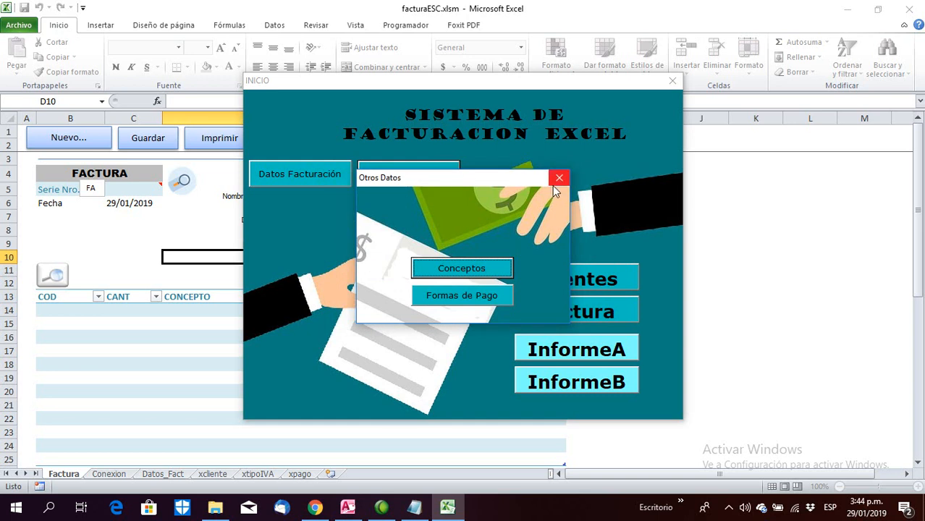
- Browse client records past PZC SL in Clientes, then clear the form for a new client
left_click(559, 177)
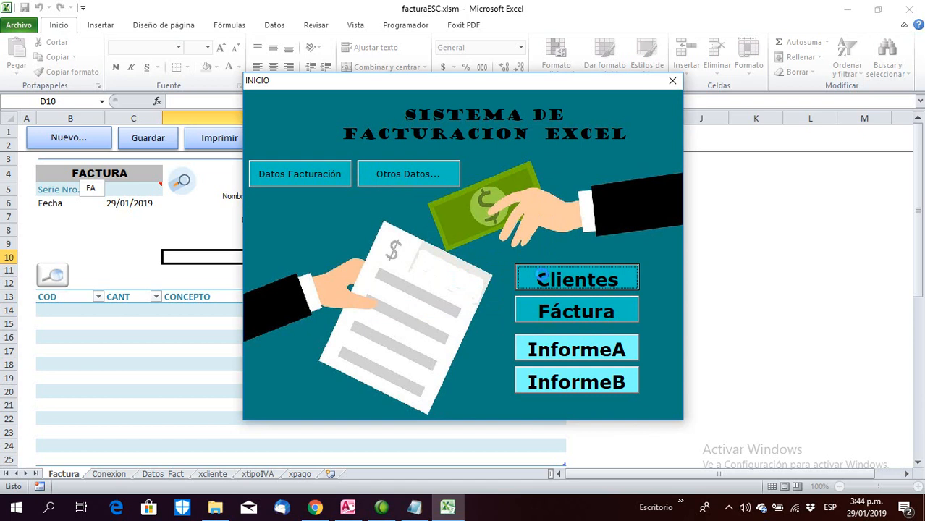
left_click(576, 279)
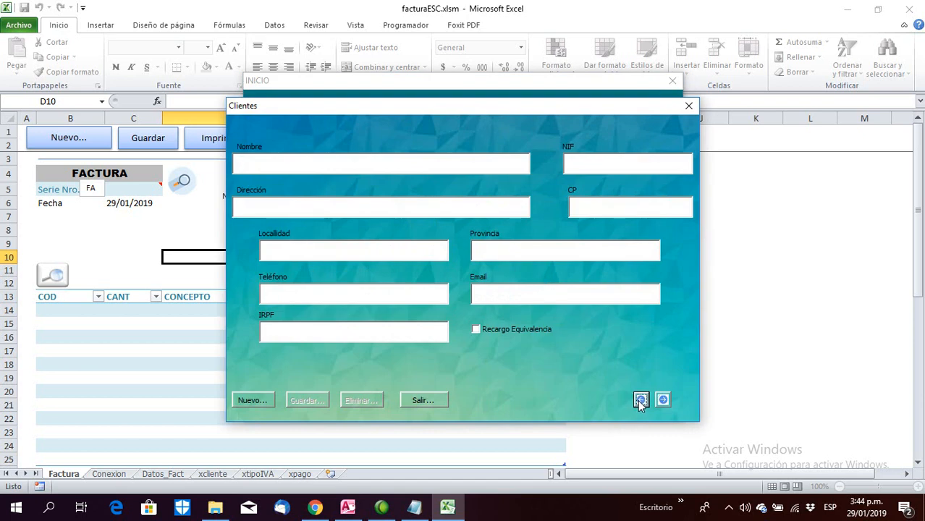
left_click(640, 399)
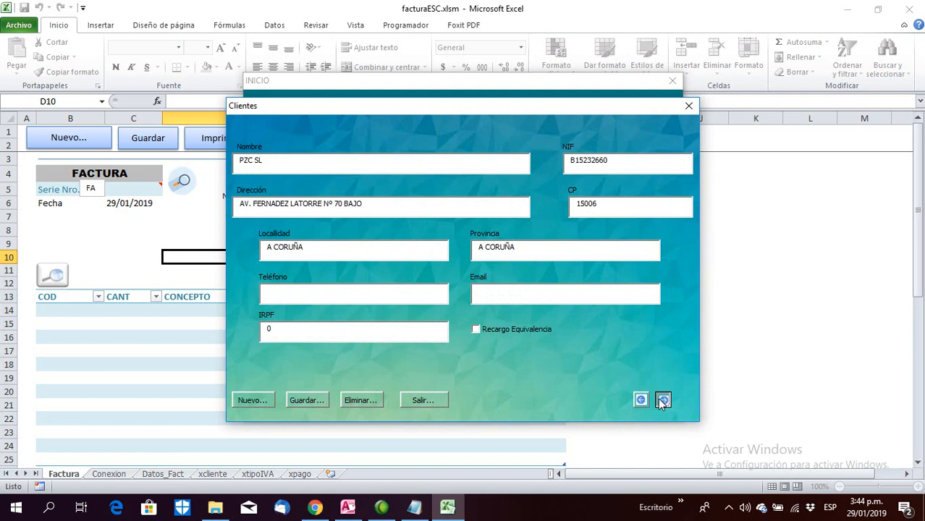
left_click(663, 400)
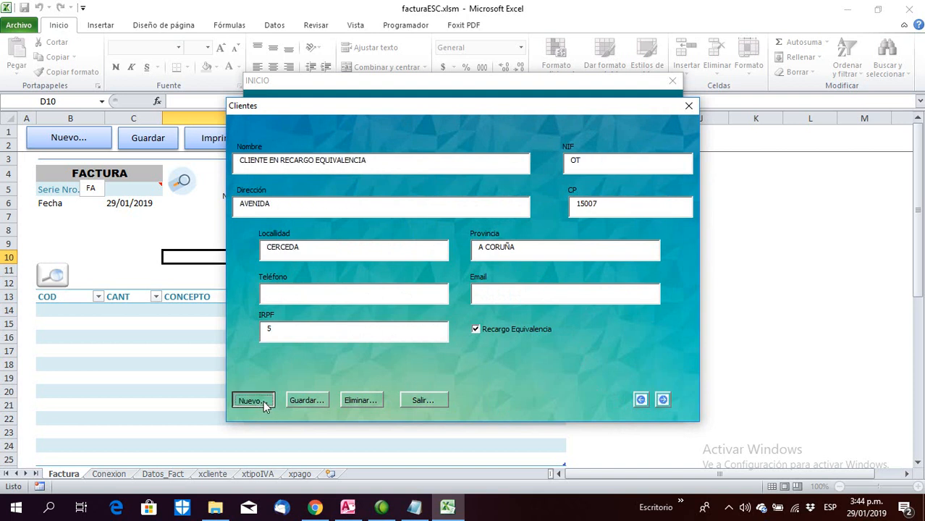
left_click(253, 400)
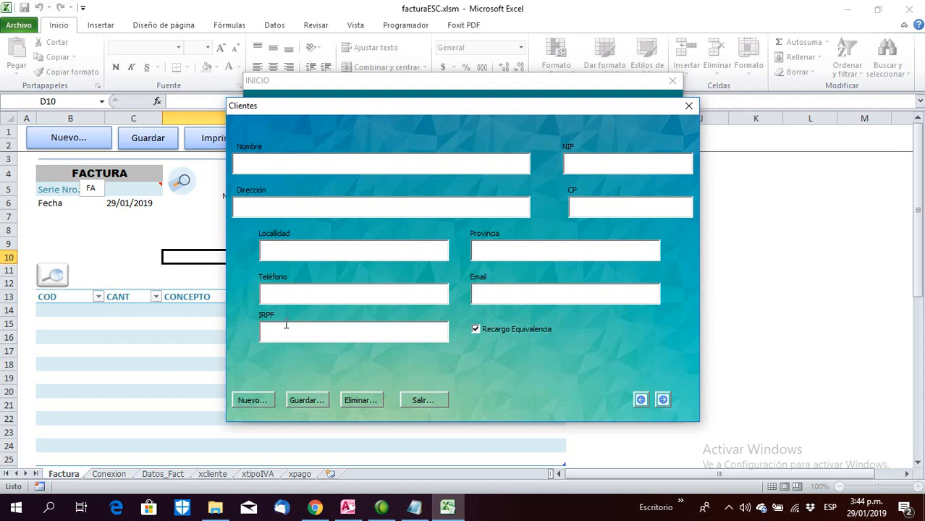
mouse_move(303, 239)
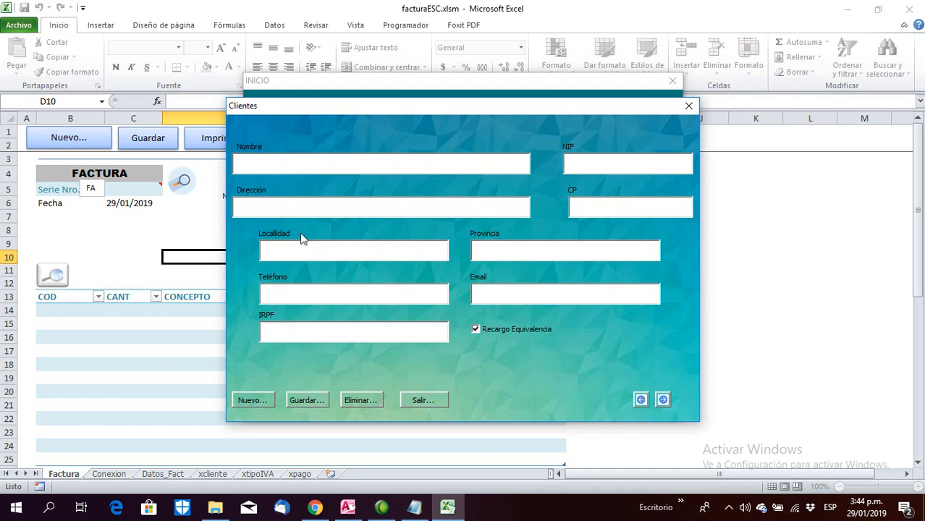
left_click(381, 163)
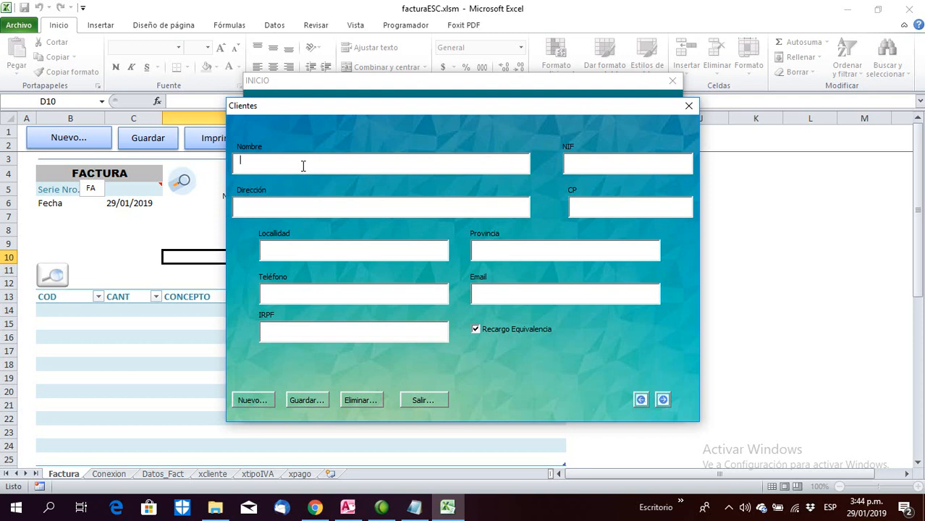
type("Pedro")
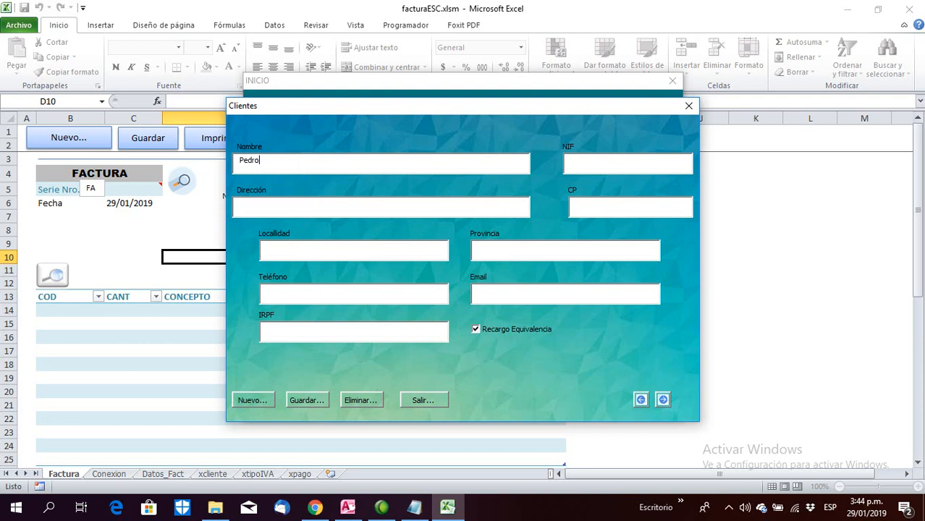
type("cas")
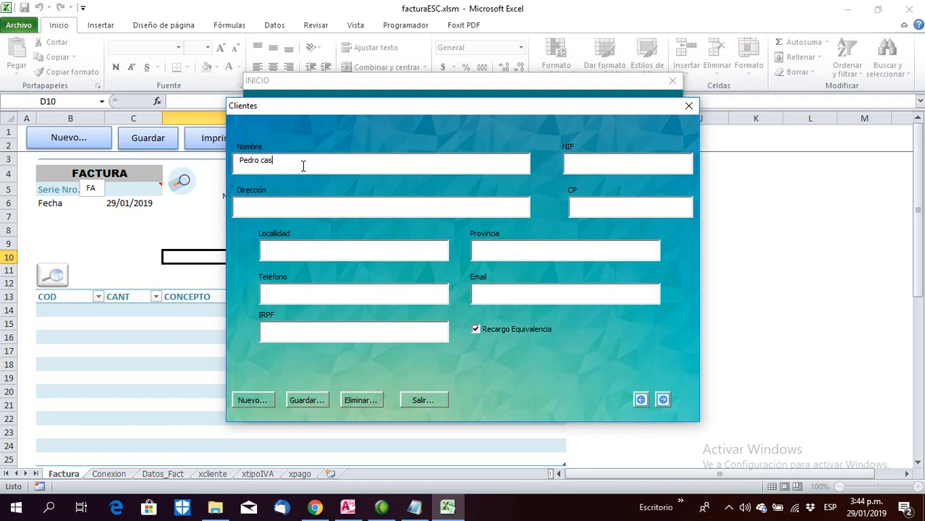
type("tro")
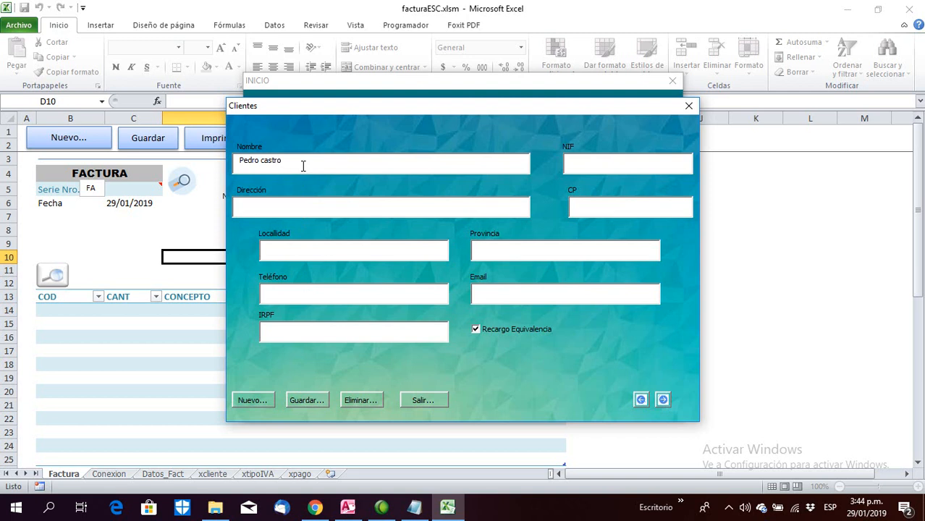
type("5250")
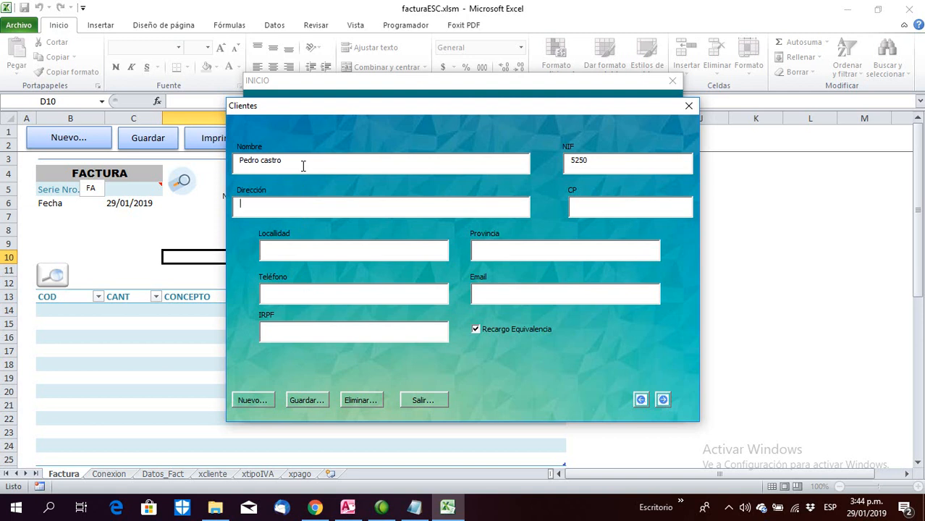
mouse_move(290, 404)
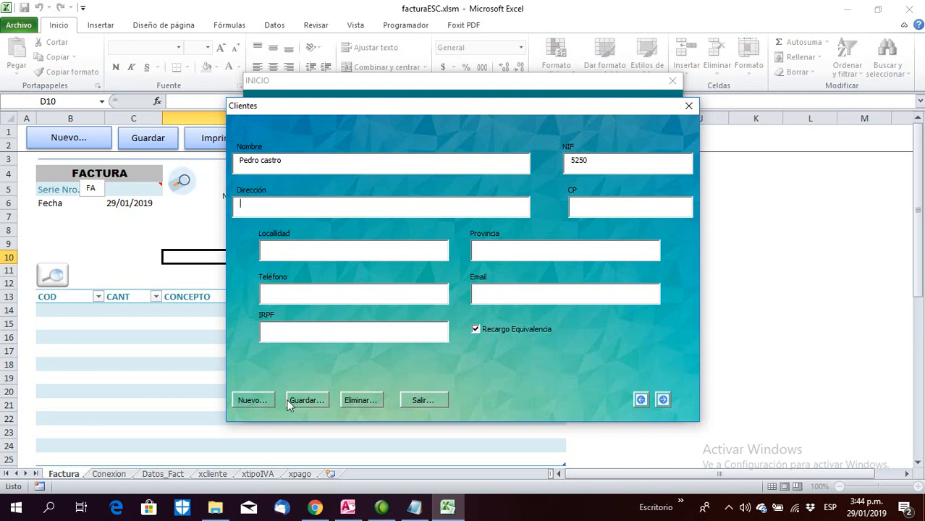
mouse_move(409, 420)
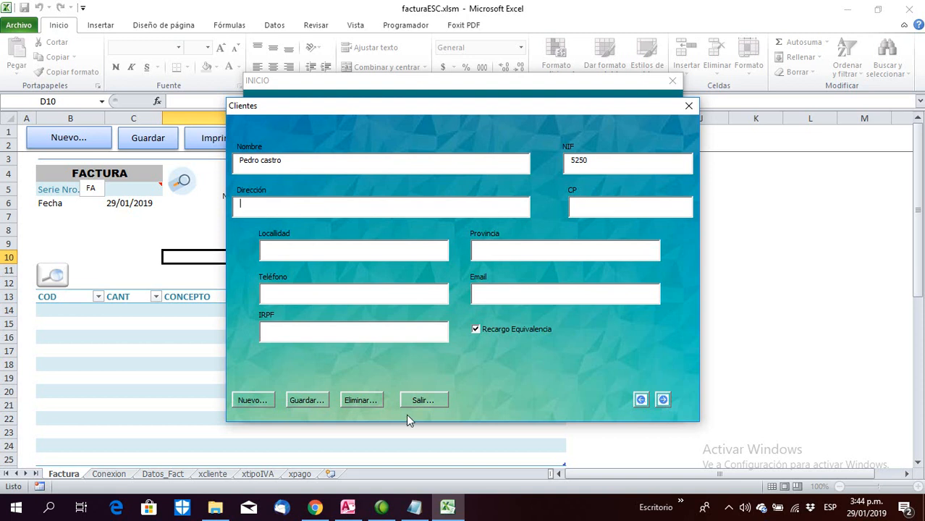
left_click(423, 400)
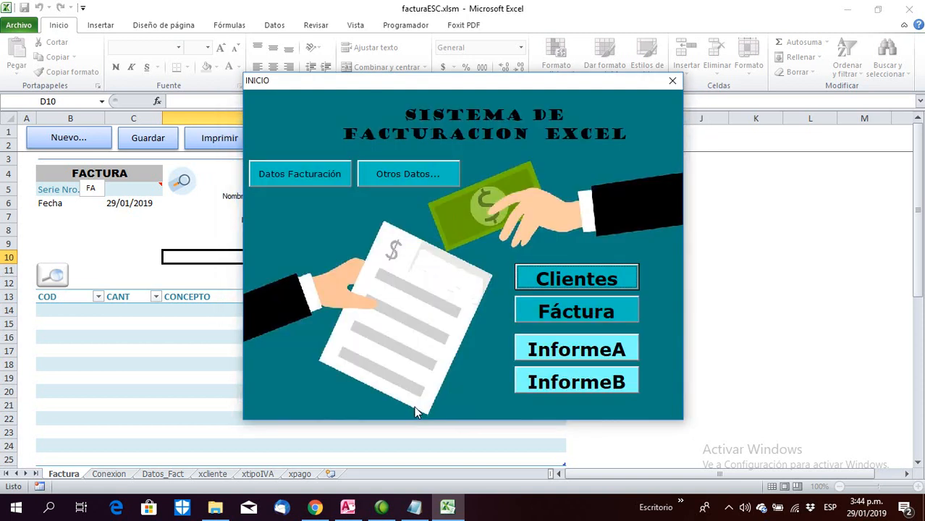
mouse_move(539, 336)
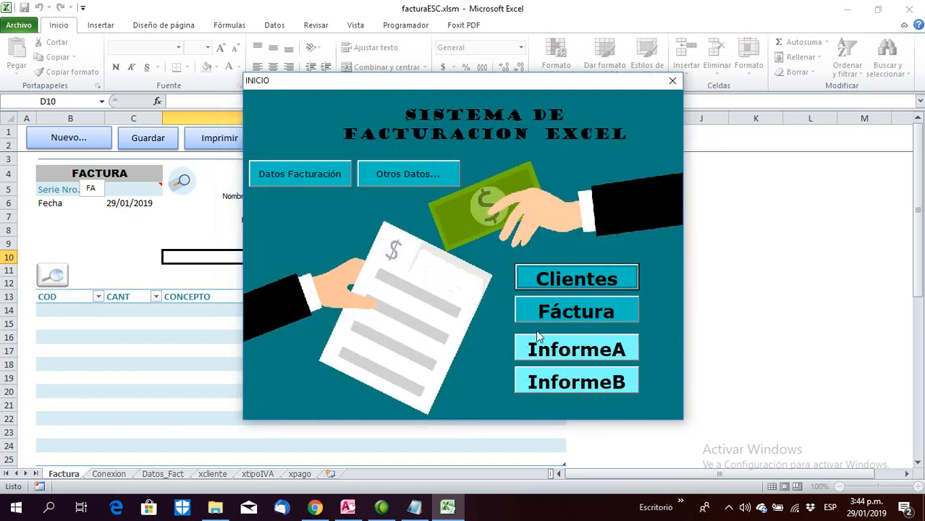
- Go to the Factura sheet and start a new blank invoice
left_click(575, 311)
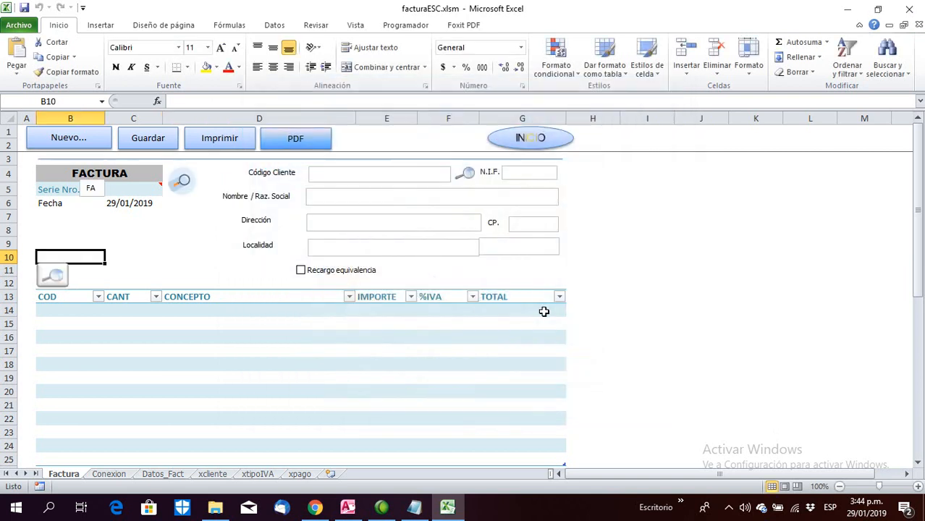
mouse_move(325, 217)
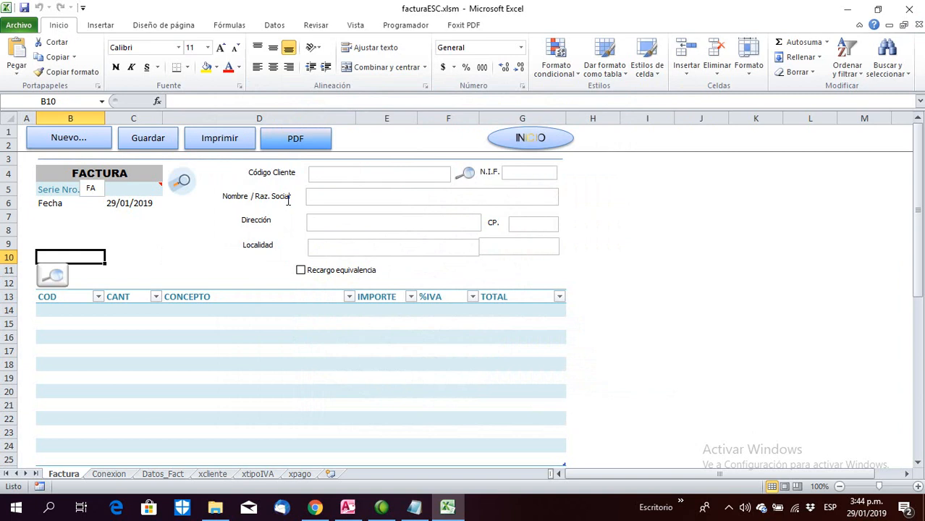
left_click(70, 310)
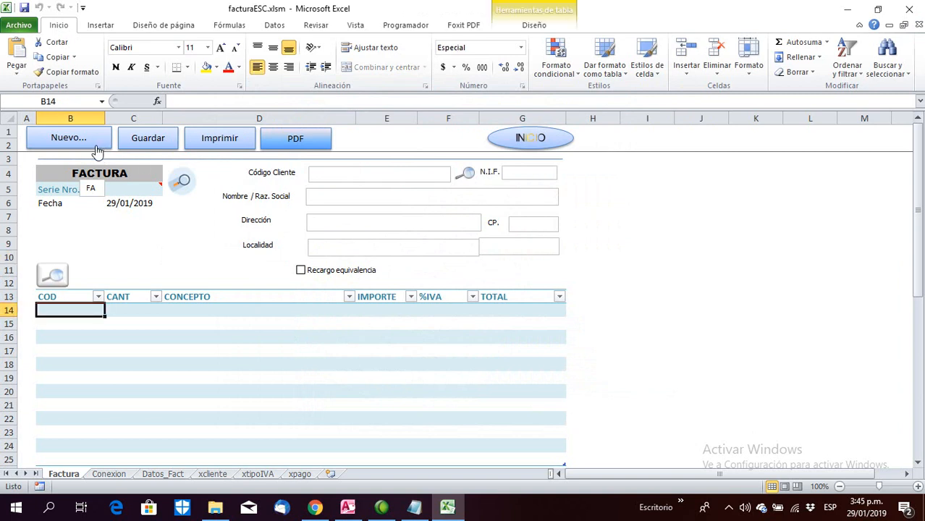
mouse_move(365, 229)
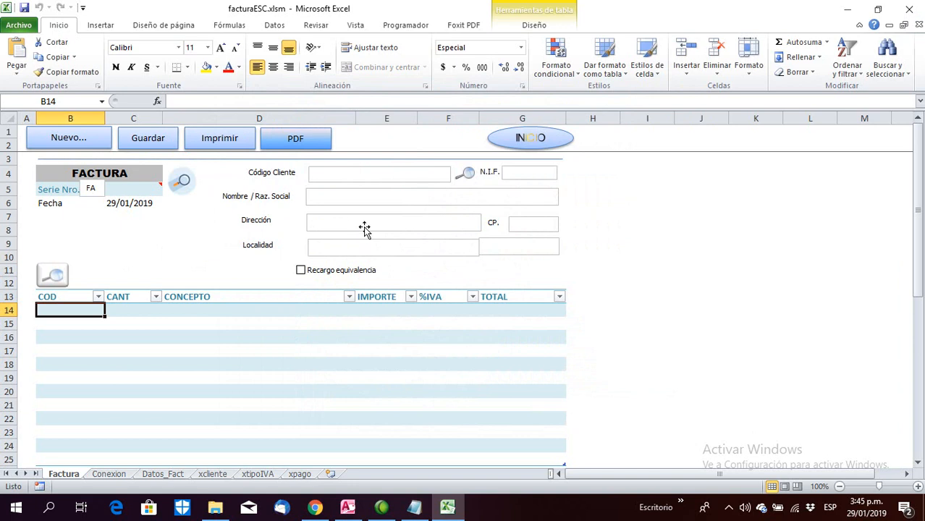
mouse_move(467, 189)
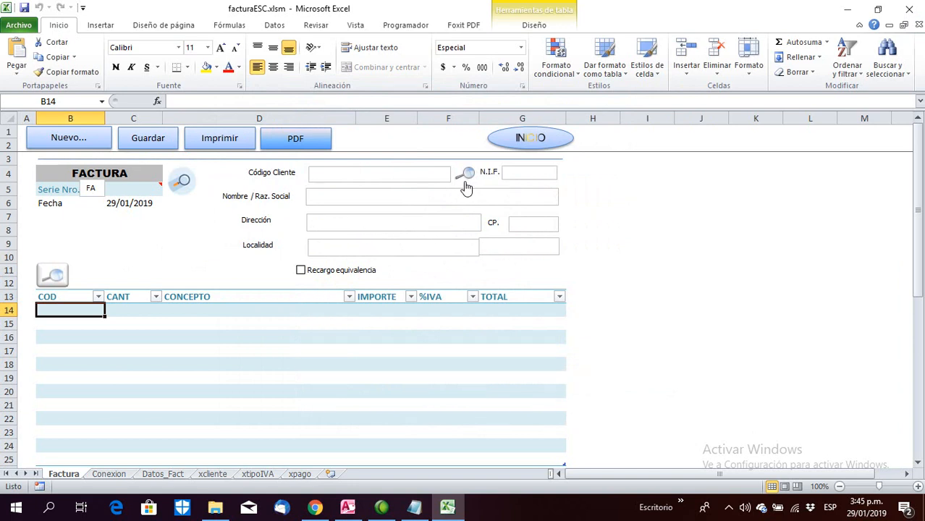
- Search the client list and load client 32, CLIENTE EN RECARGO EQUIVALENCIA, into the invoice
left_click(465, 173)
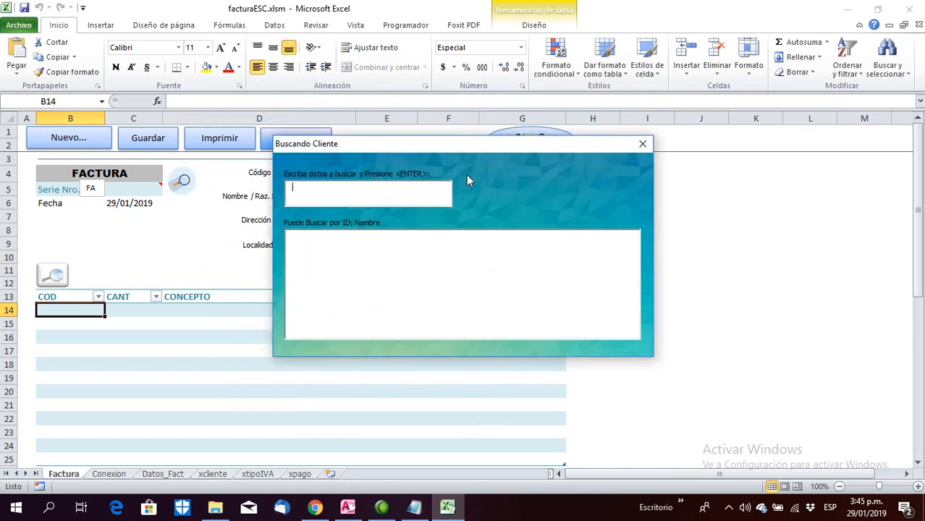
key("Return")
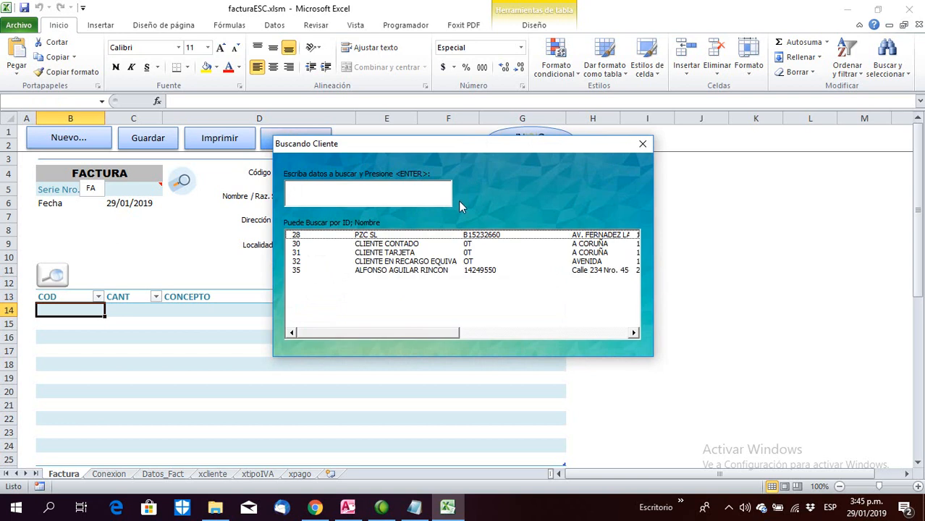
scroll("down", 3)
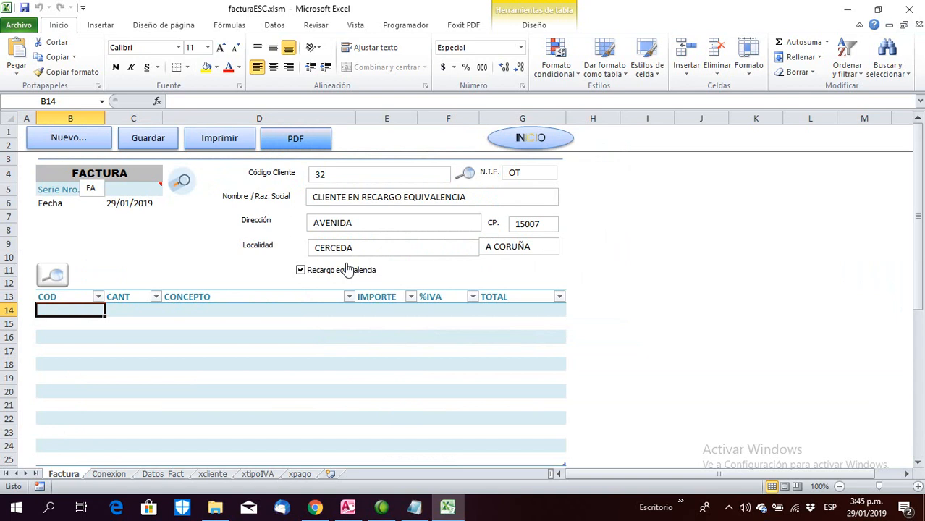
mouse_move(348, 228)
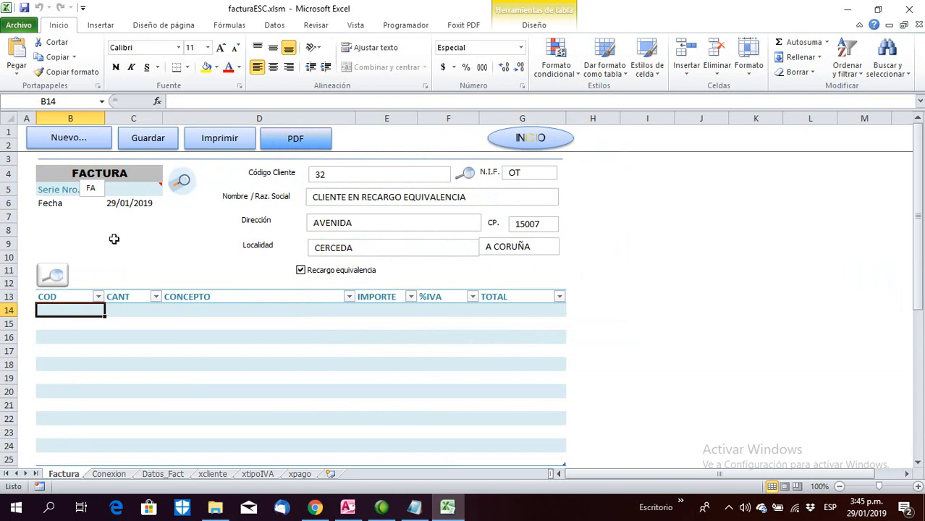
- Add concept 0016 Estructura (quantity 1, 150, 10% VAT) and save as invoice 0005
left_click(52, 276)
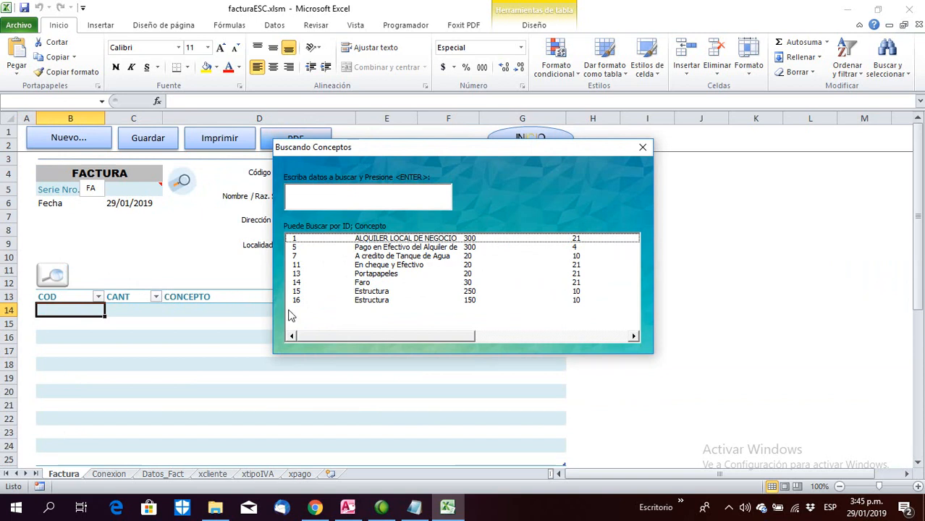
mouse_move(365, 308)
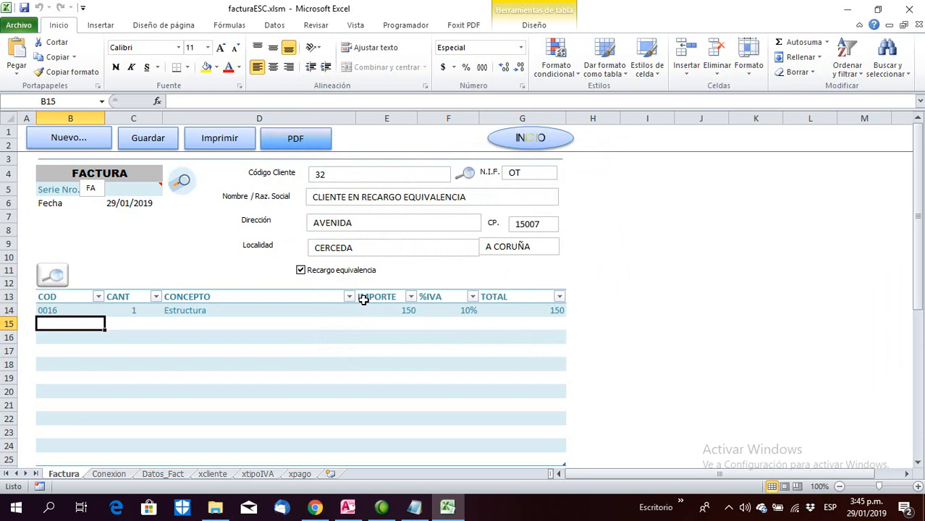
scroll("down", 3)
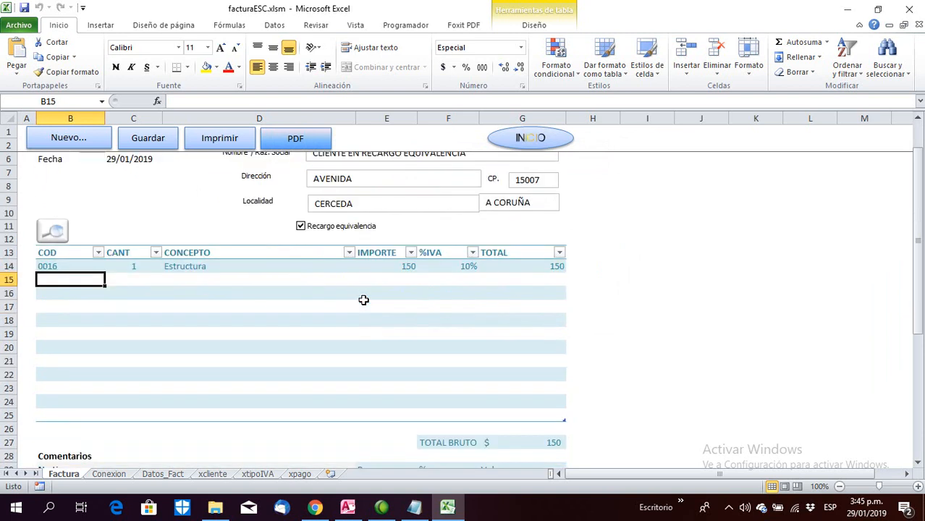
scroll("down", 3)
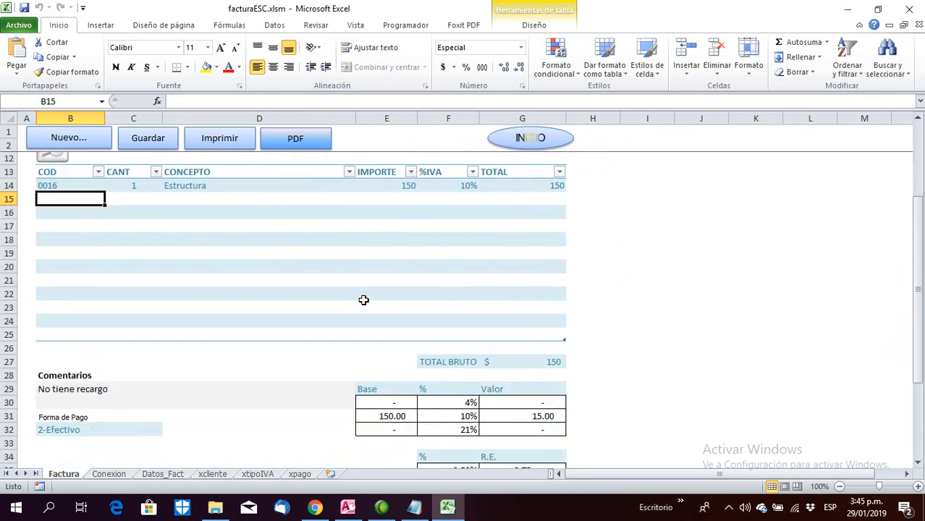
scroll("up", 3)
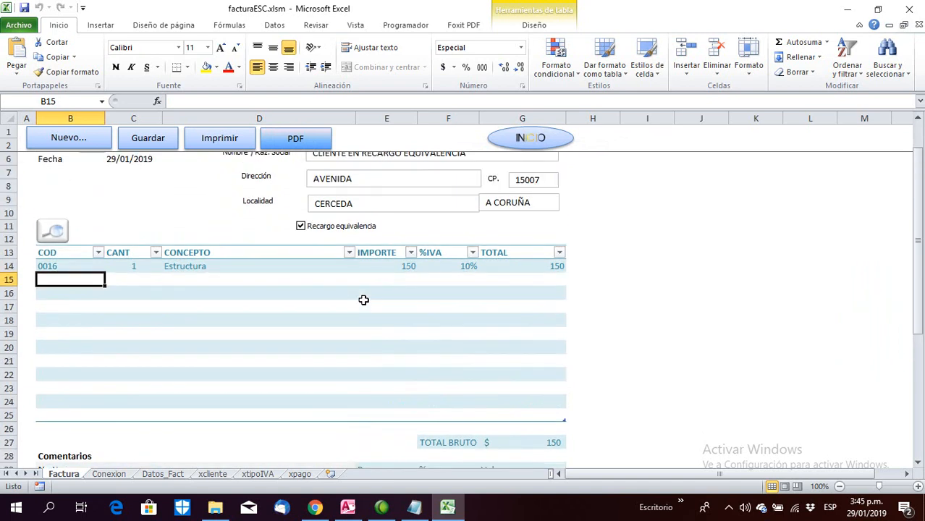
scroll("up", 3)
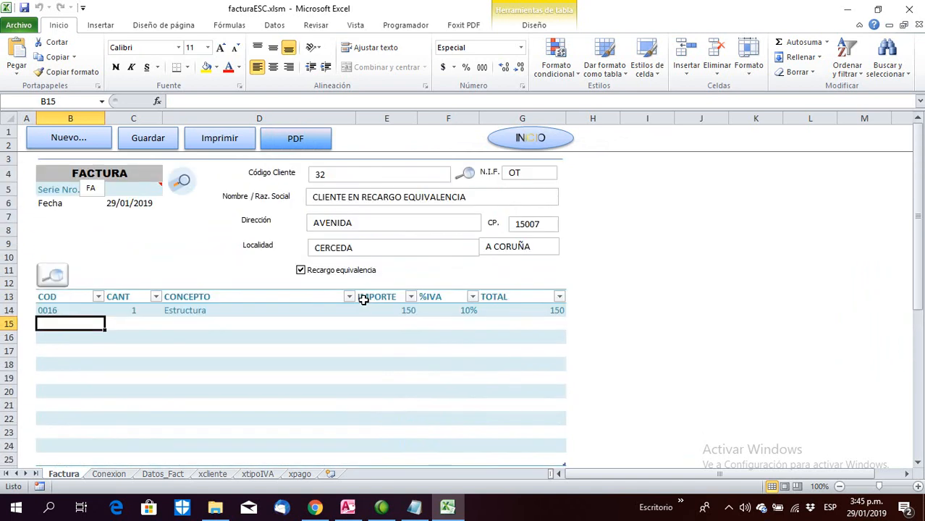
mouse_move(211, 178)
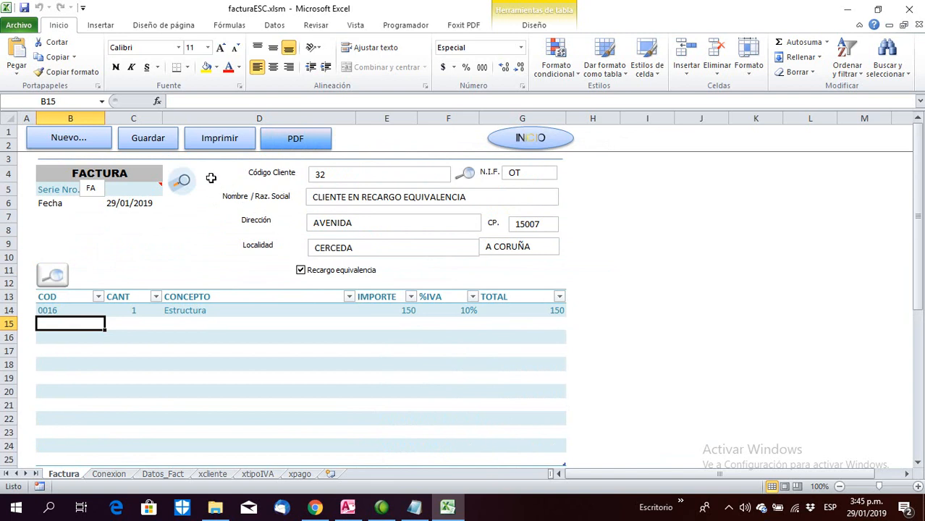
left_click(148, 138)
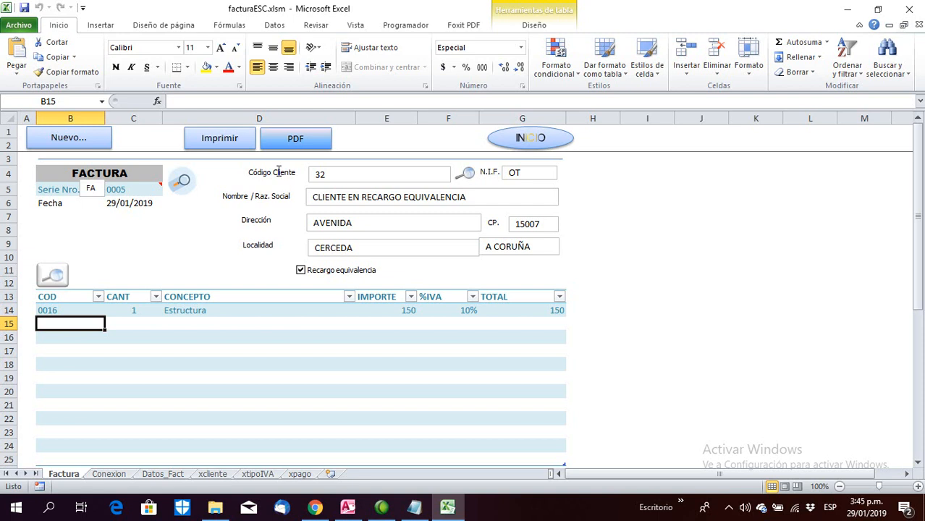
mouse_move(289, 158)
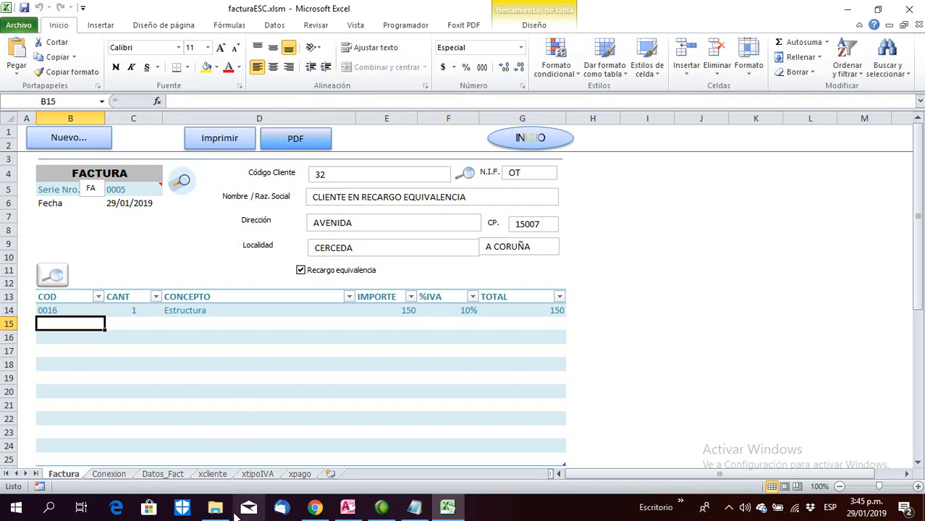
- Check the FacturaES folder, then export invoice 0005 from Excel as FA19-5.pdf
left_click(215, 507)
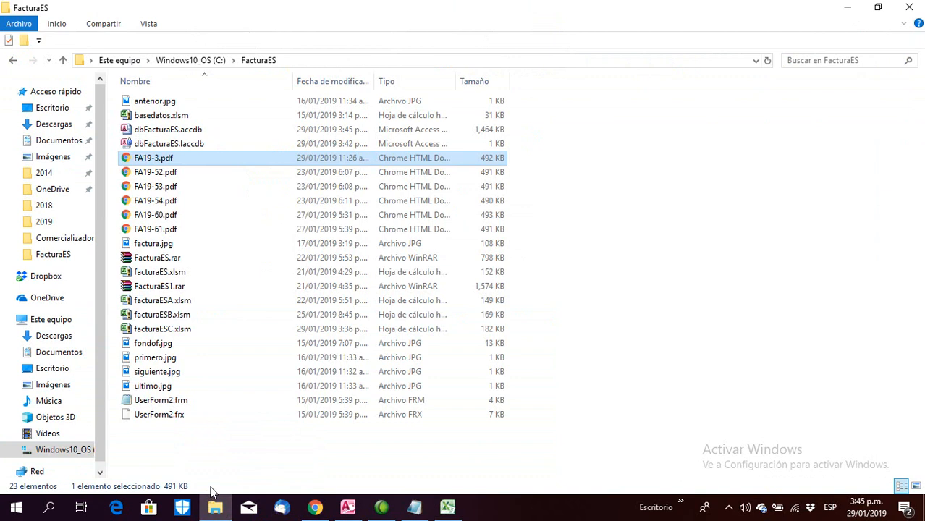
mouse_move(447, 507)
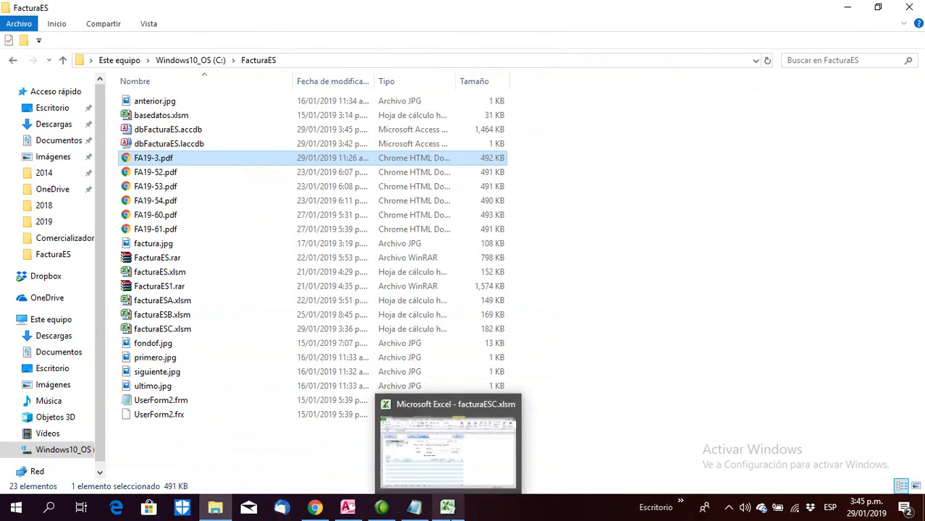
left_click(447, 442)
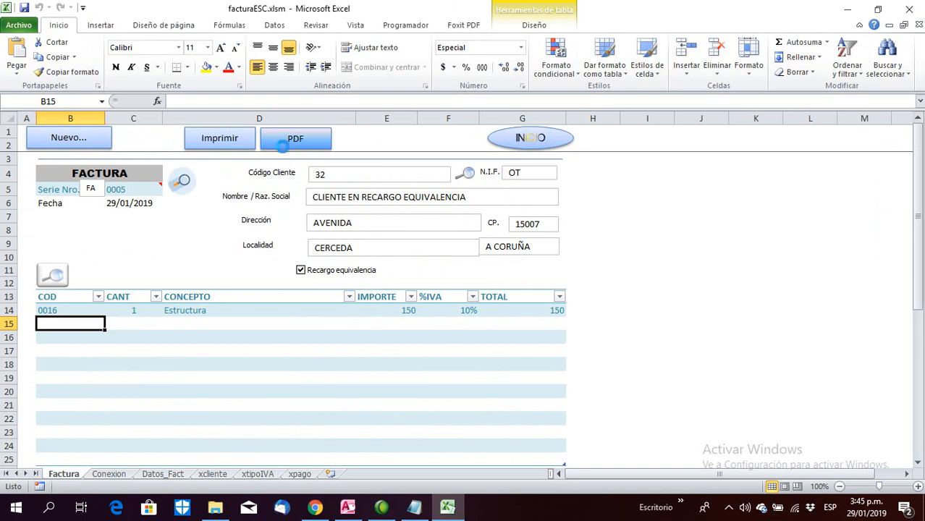
left_click(296, 138)
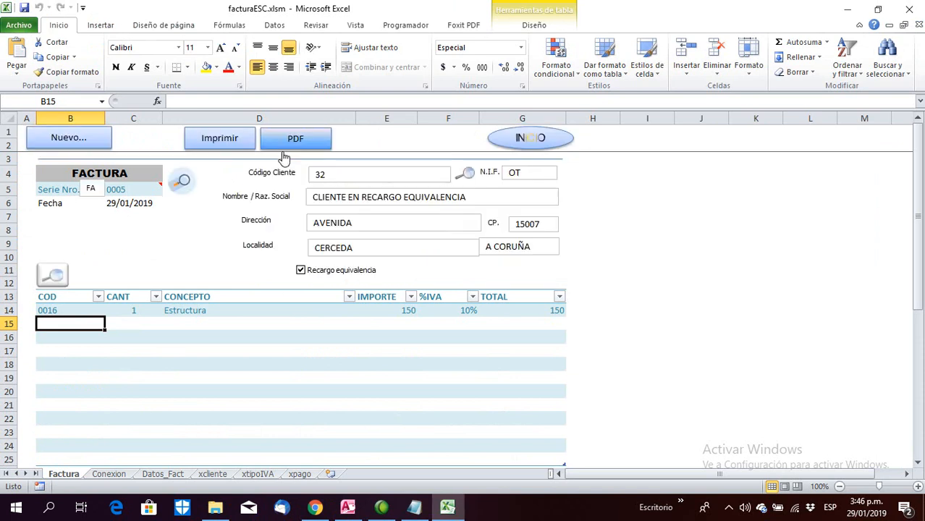
mouse_move(215, 507)
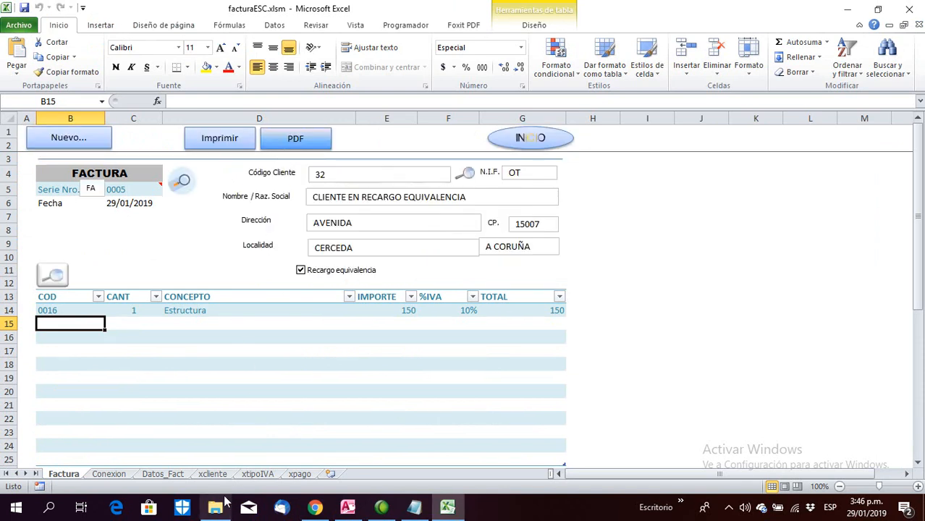
left_click(214, 507)
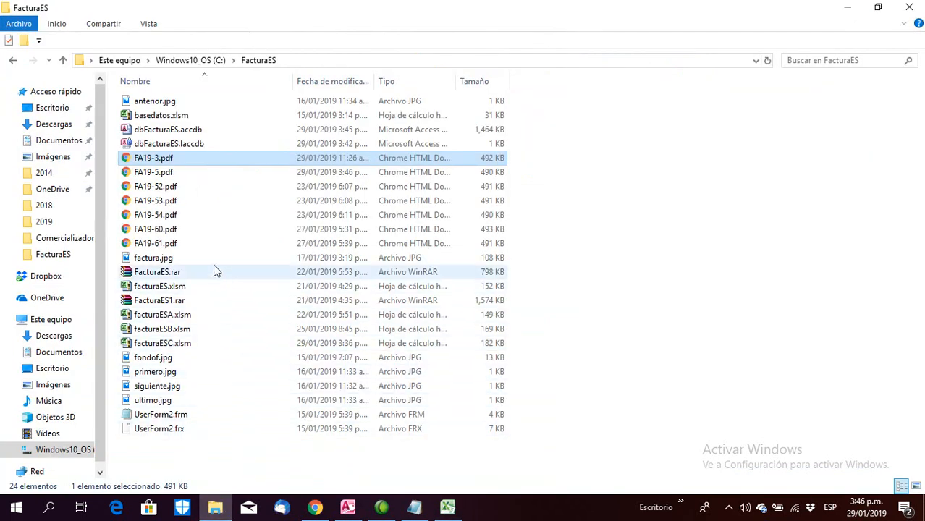
mouse_move(206, 249)
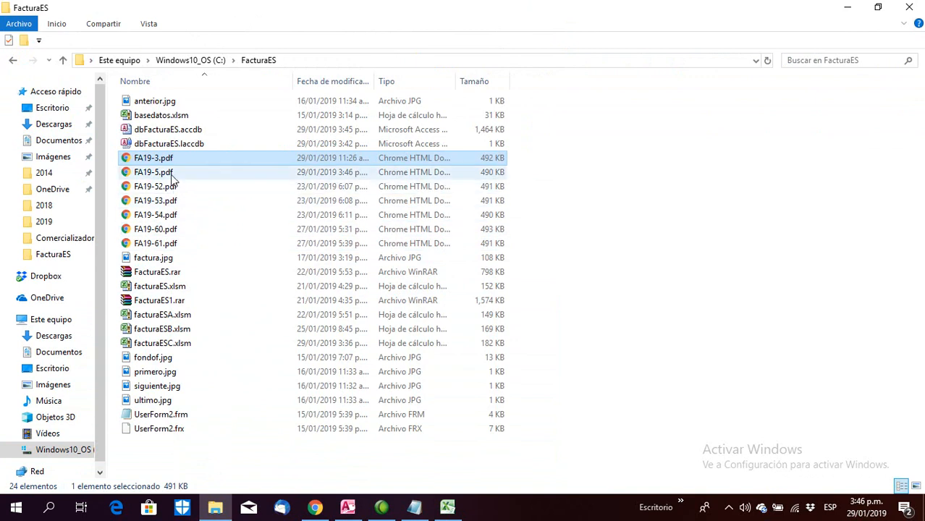
- Open FA19-5.pdf from the FacturaES folder
left_click(314, 507)
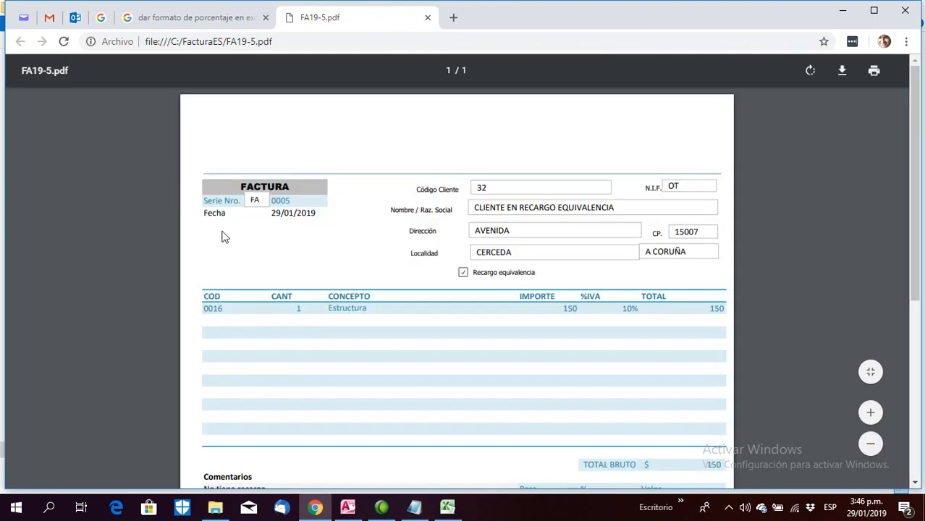
- Scroll through the FA19-5 invoice PDF to the 158.25 amount to pay
scroll("down", 3)
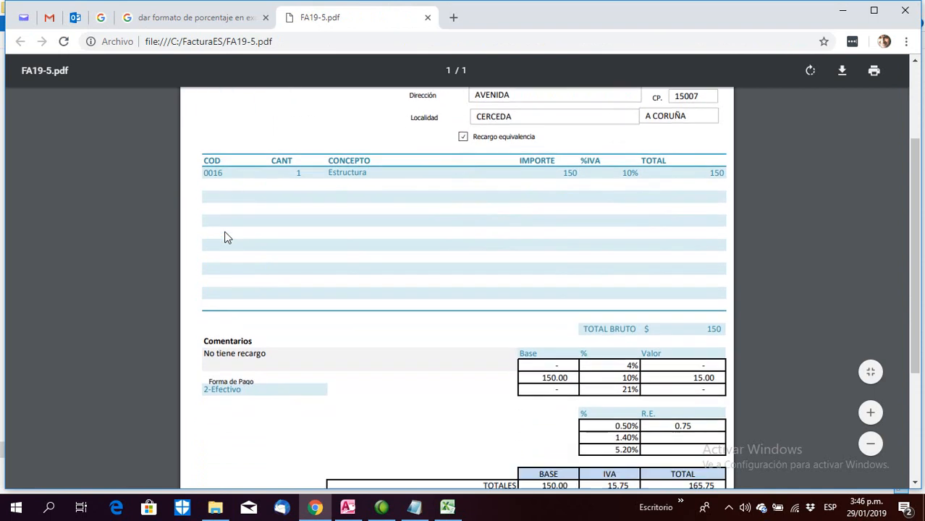
scroll("down", 3)
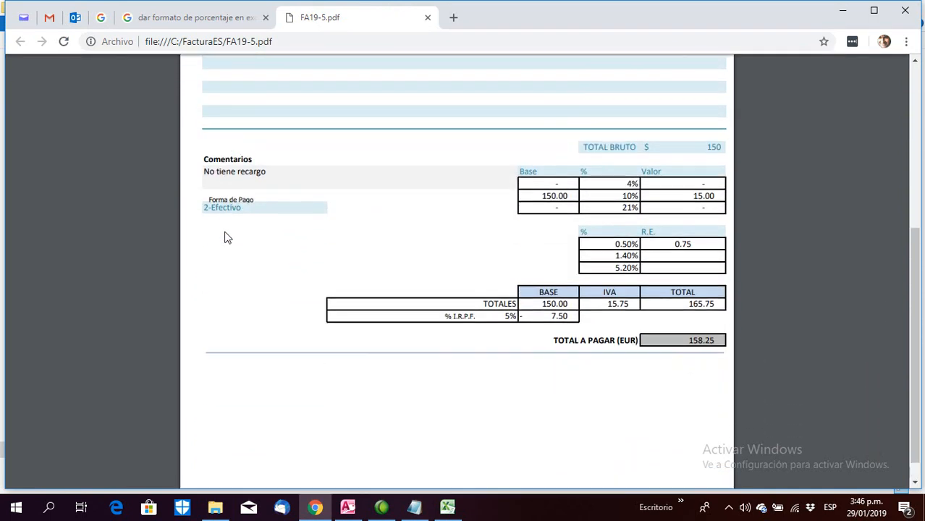
scroll("up", 3)
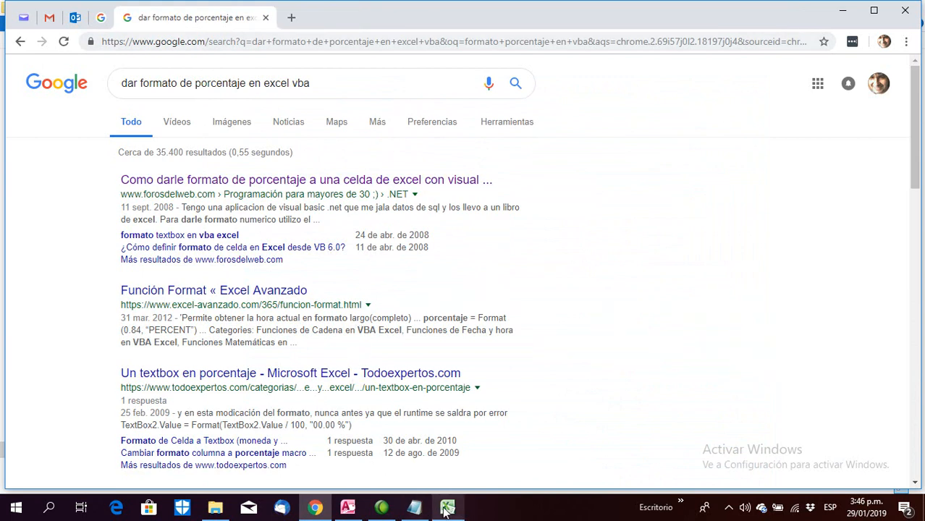
left_click(448, 507)
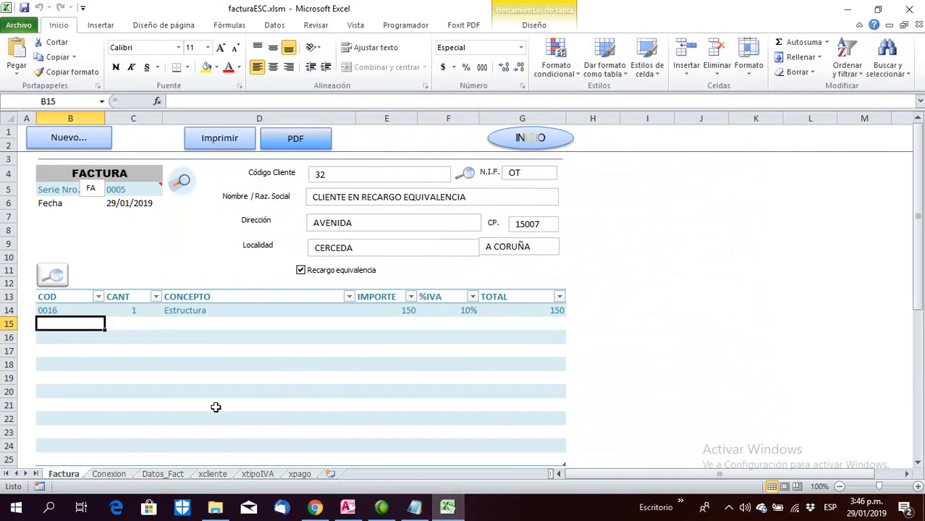
left_click(108, 474)
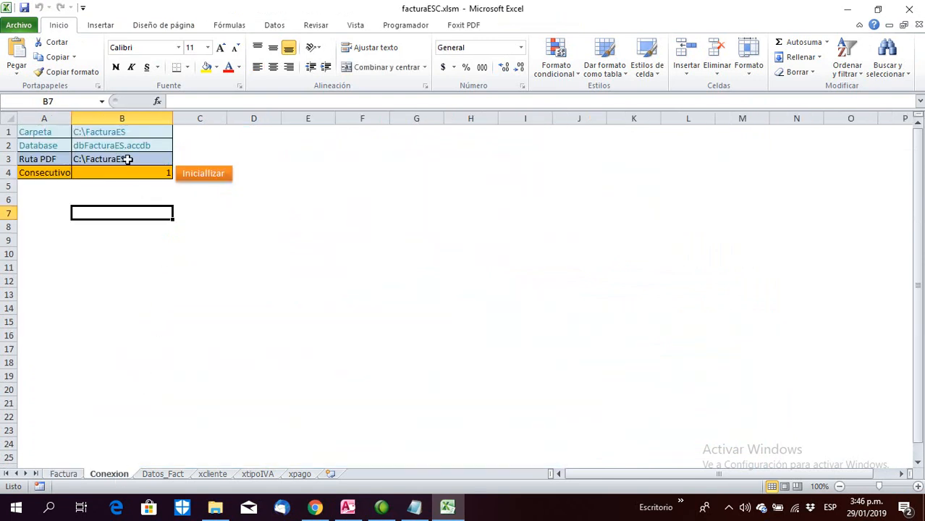
left_click(121, 173)
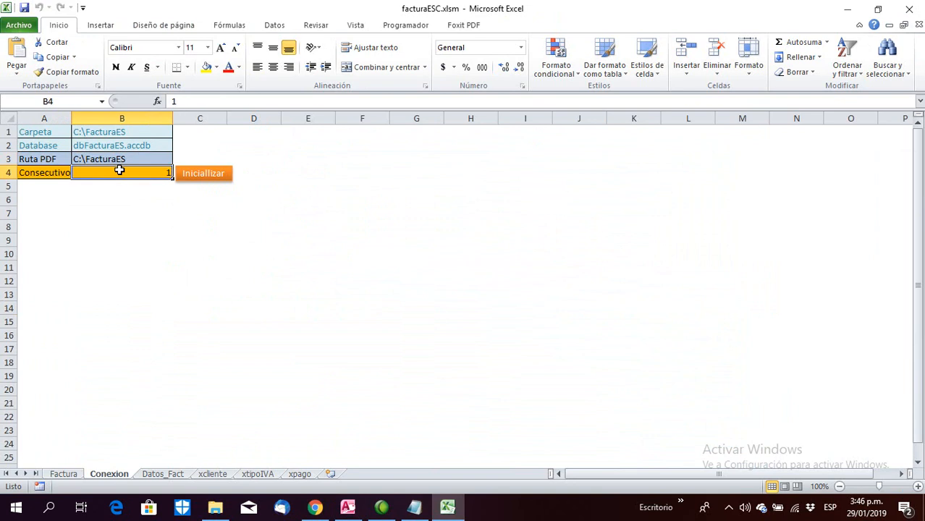
mouse_move(194, 183)
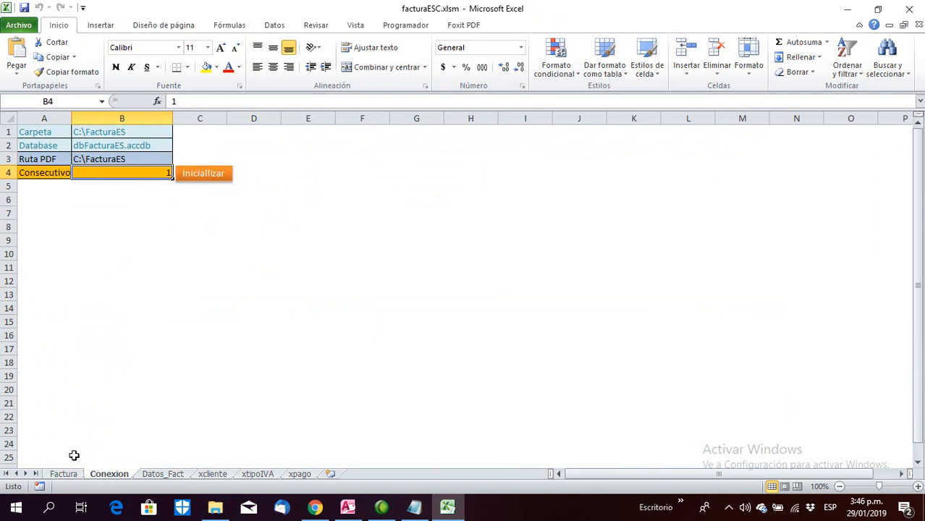
left_click(203, 173)
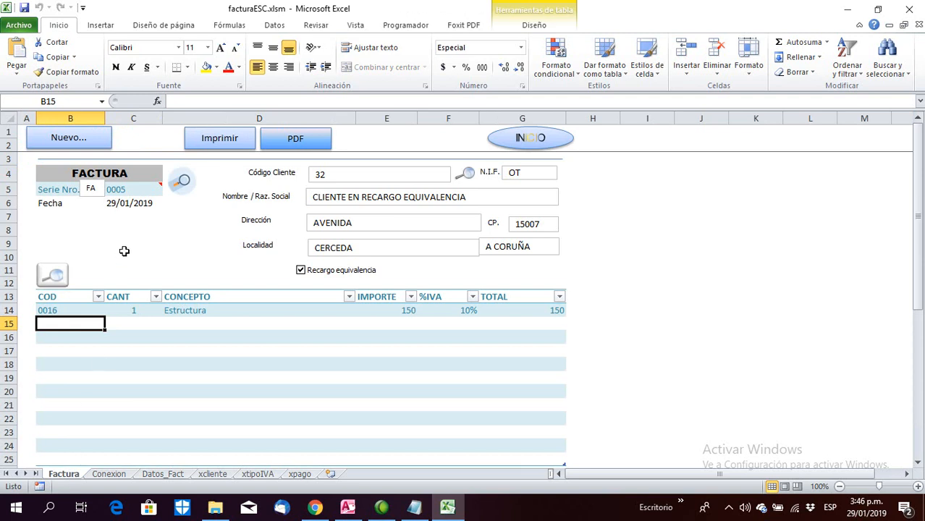
mouse_move(97, 141)
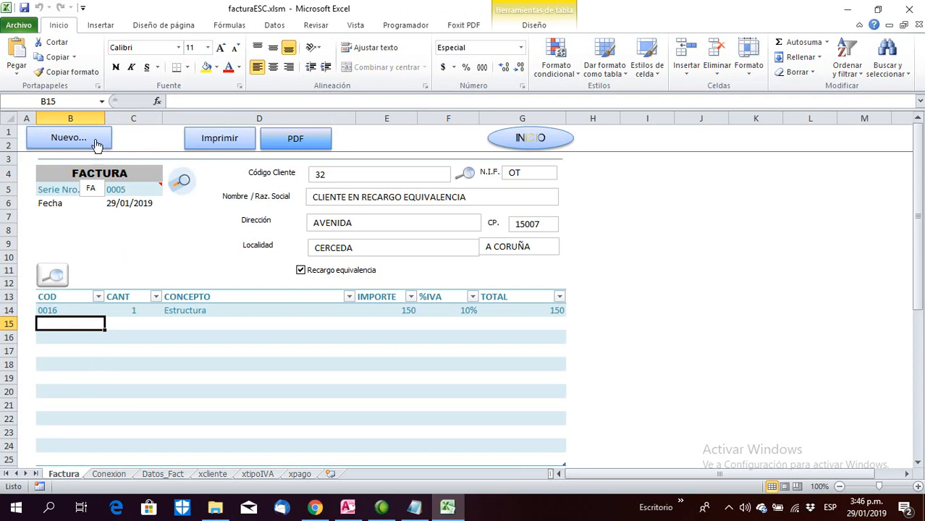
- Clear the invoice form with Nuevo and enter 5 as the invoice number in C5
left_click(69, 137)
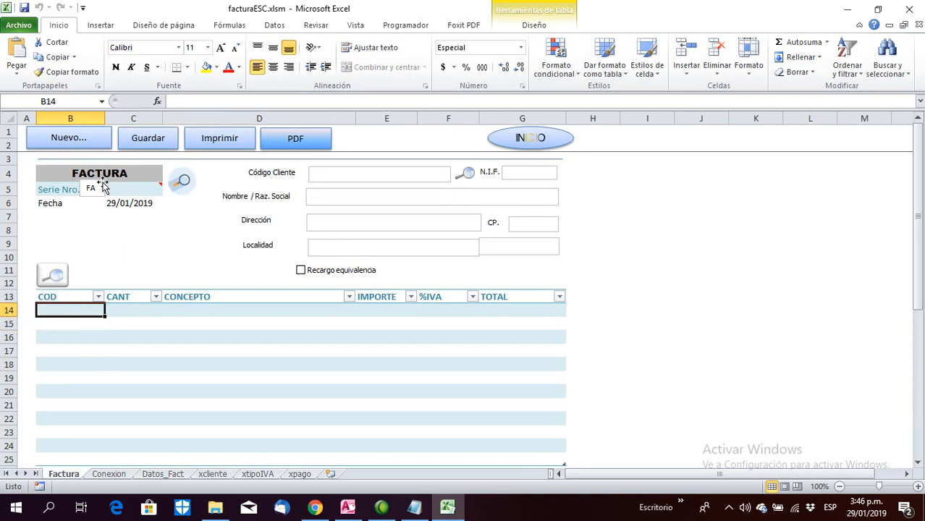
left_click(133, 189)
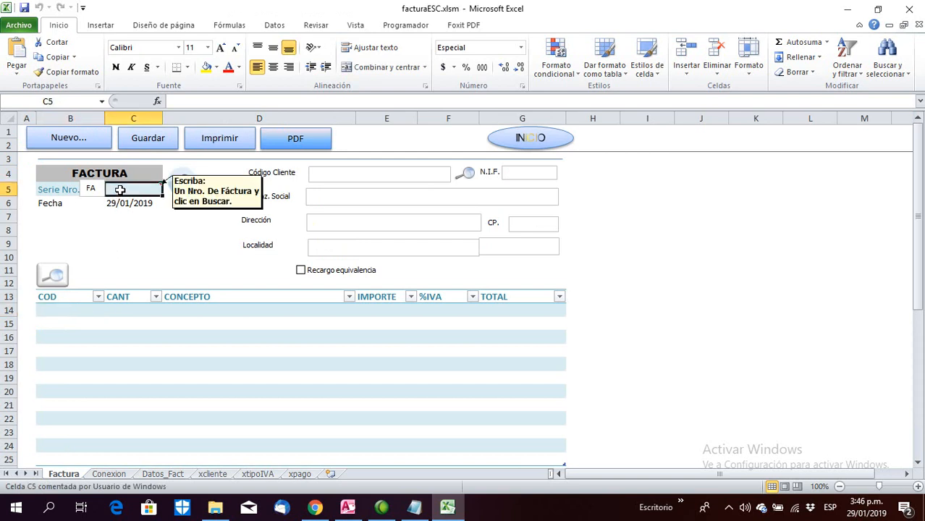
type("5")
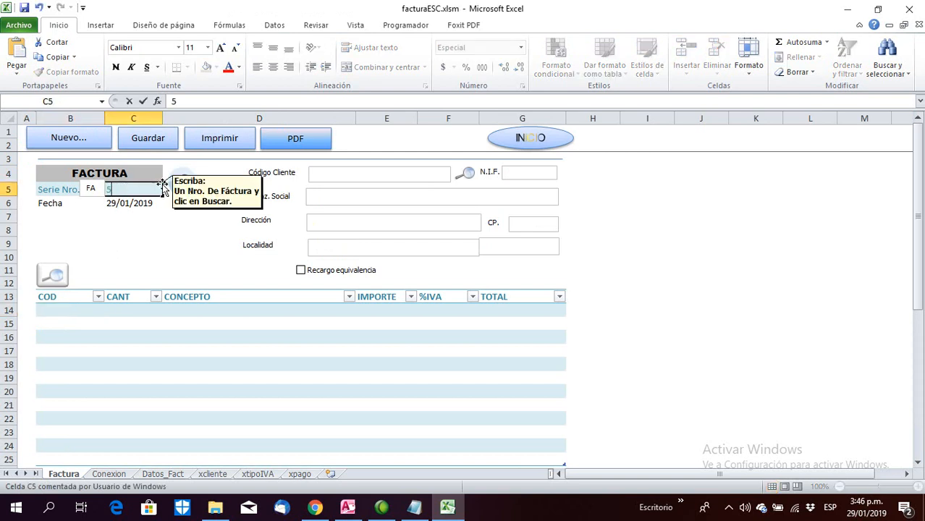